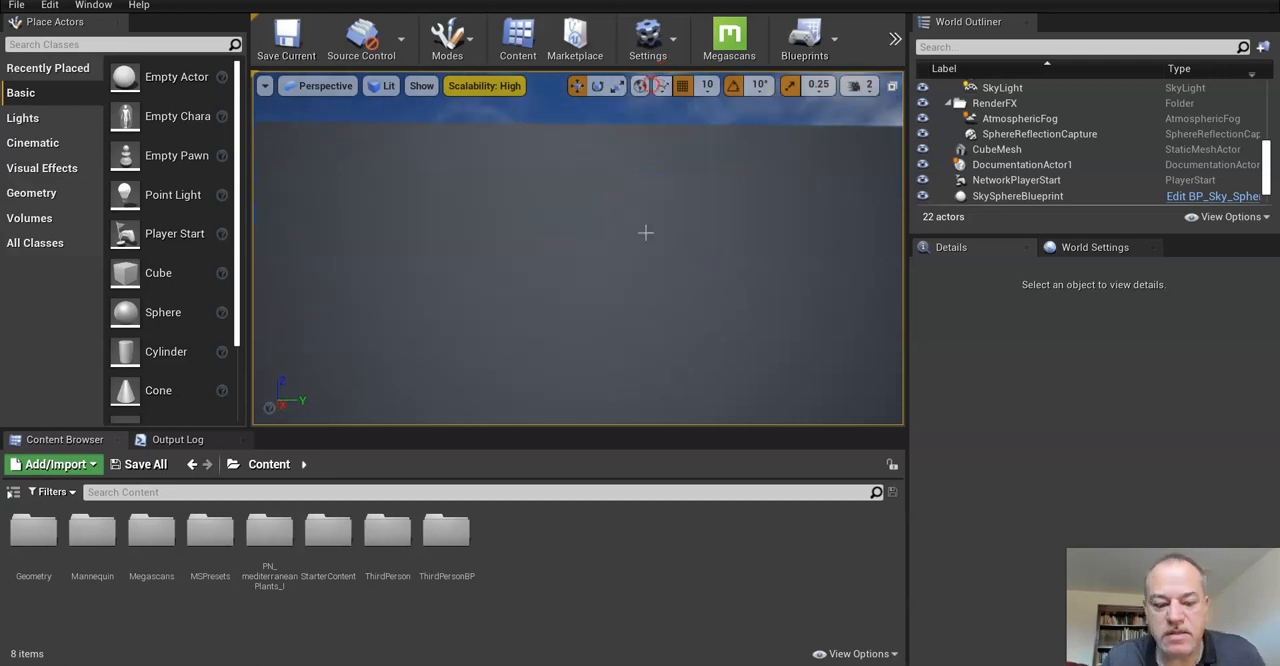
# Step: Delete the arena walls, walkway, stairs and TextRenderActor, leaving ten actors in the level
pyautogui.scroll(-3)
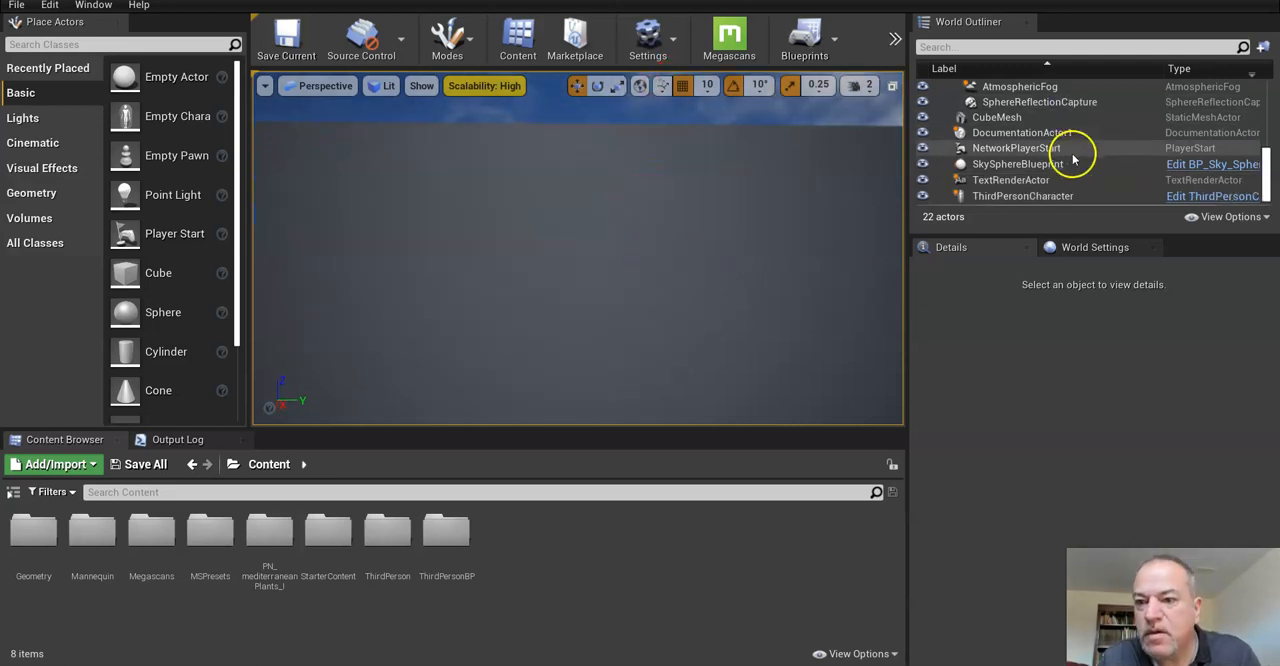
pyautogui.click(1022, 195)
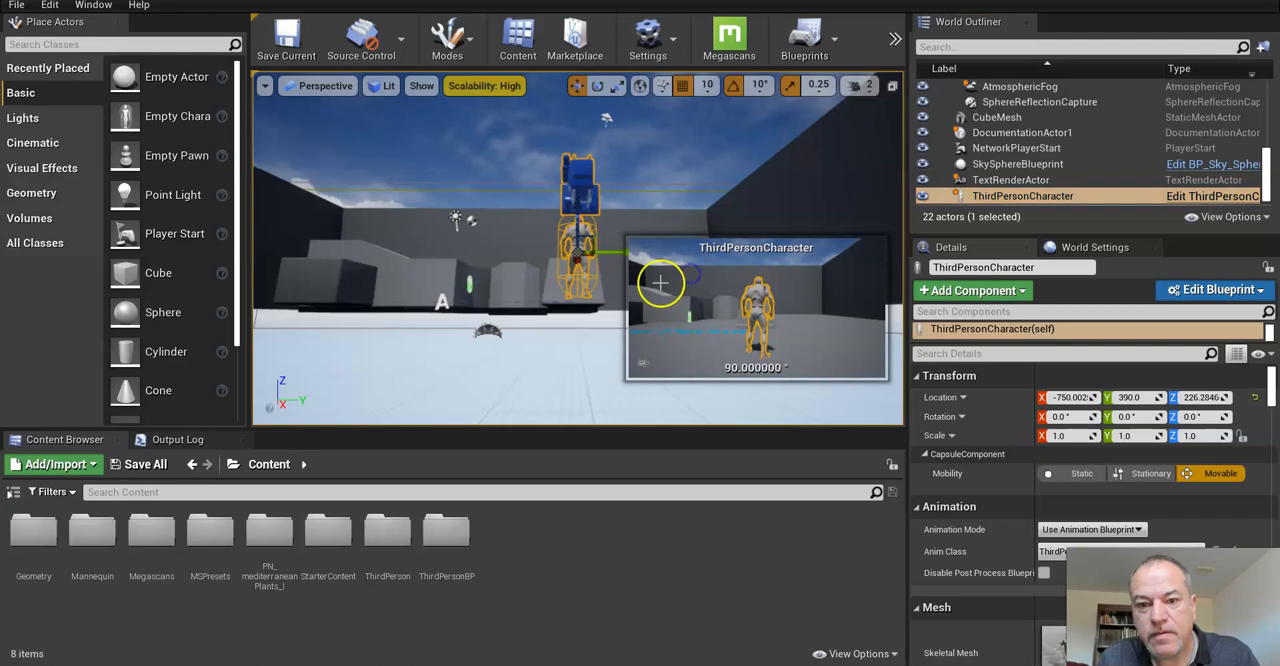
pyautogui.click(1021, 132)
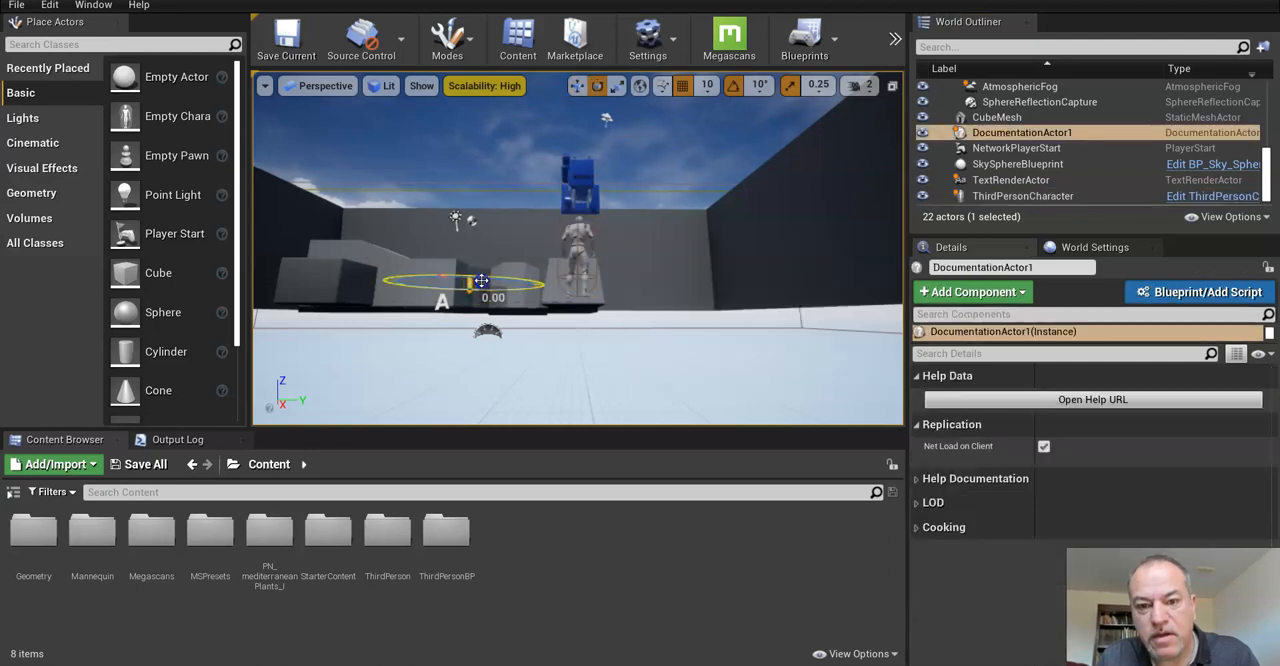
pyautogui.click(1037, 147)
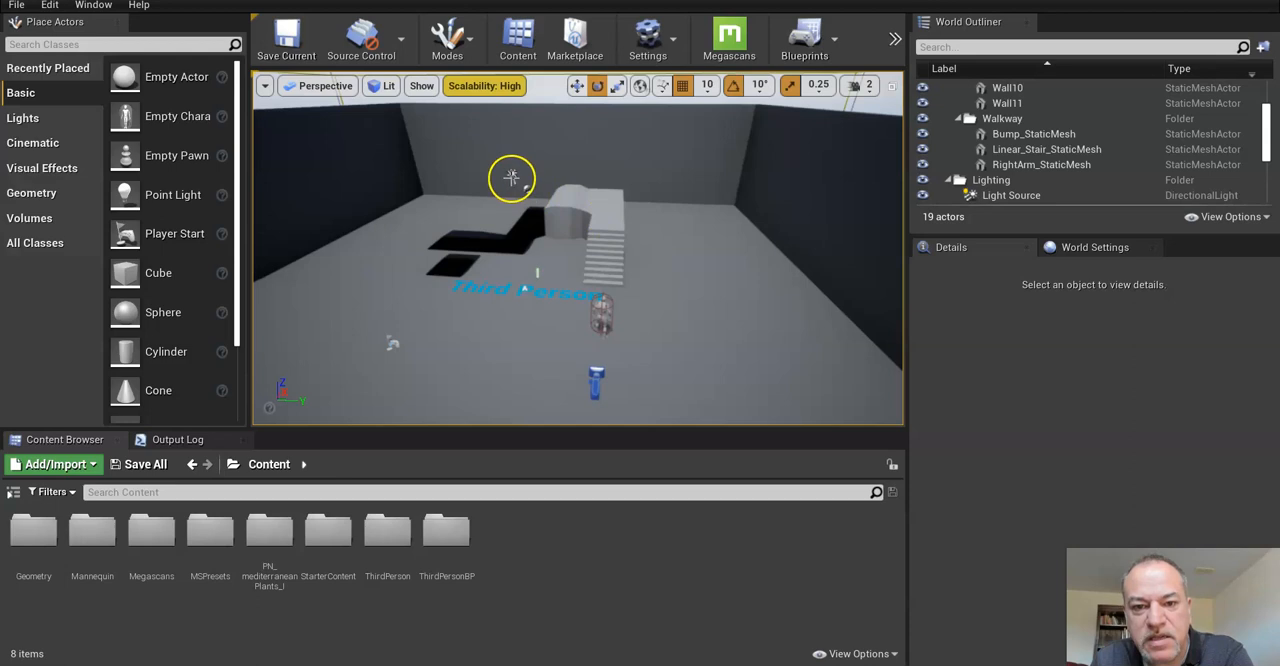
pyautogui.moveTo(604, 322)
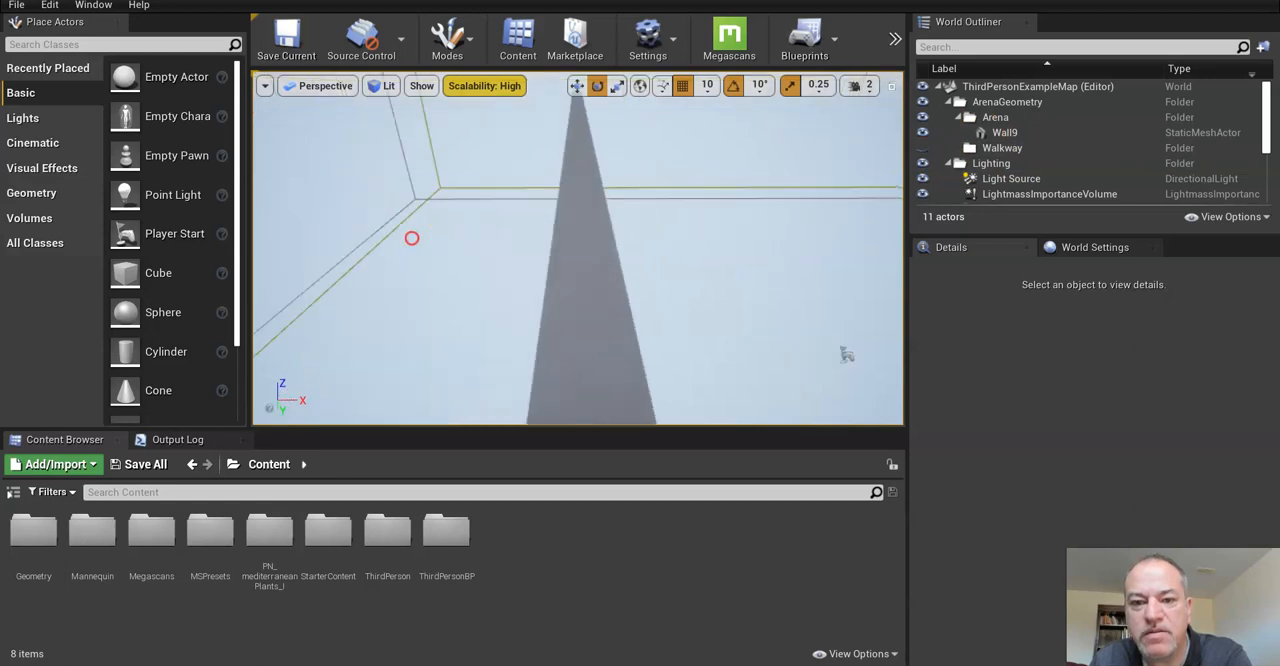
pyautogui.click(1004, 132)
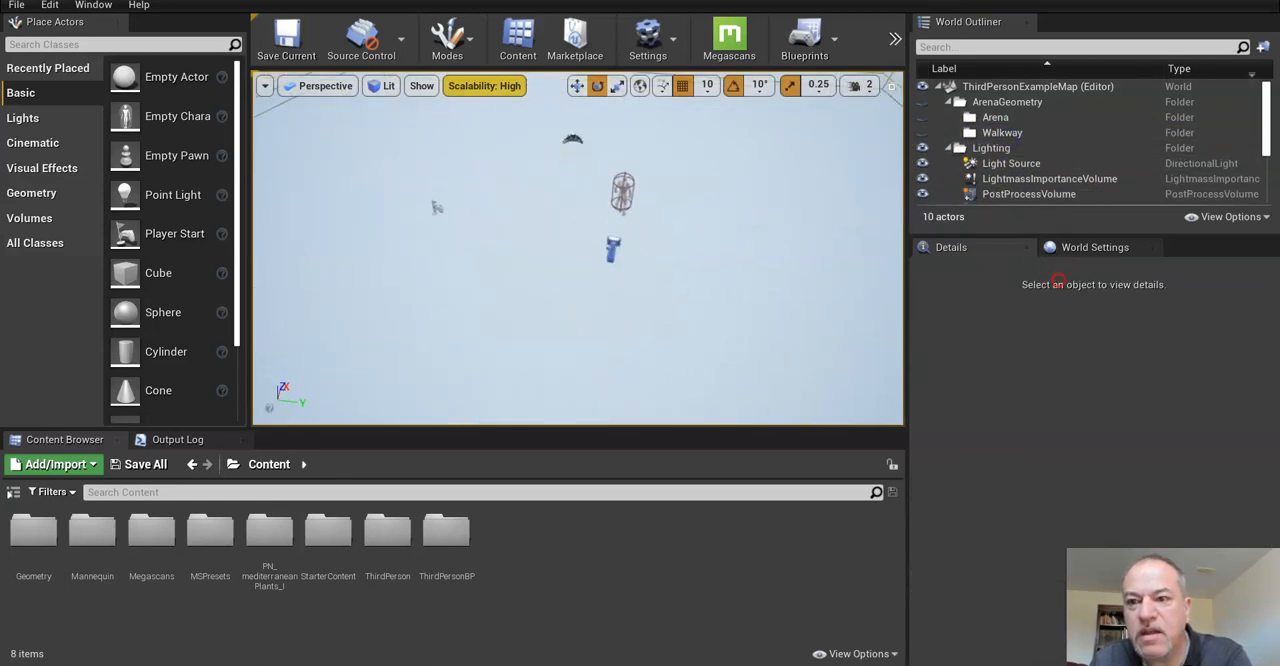
pyautogui.scroll(-3)
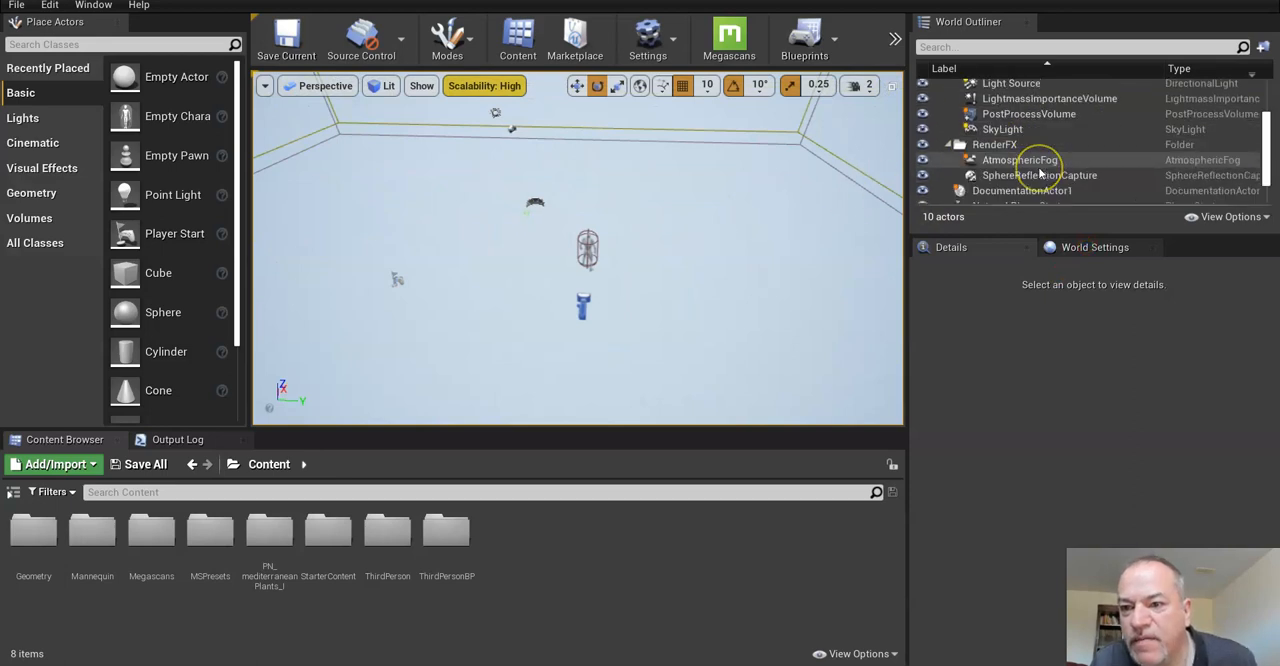
pyautogui.scroll(-3)
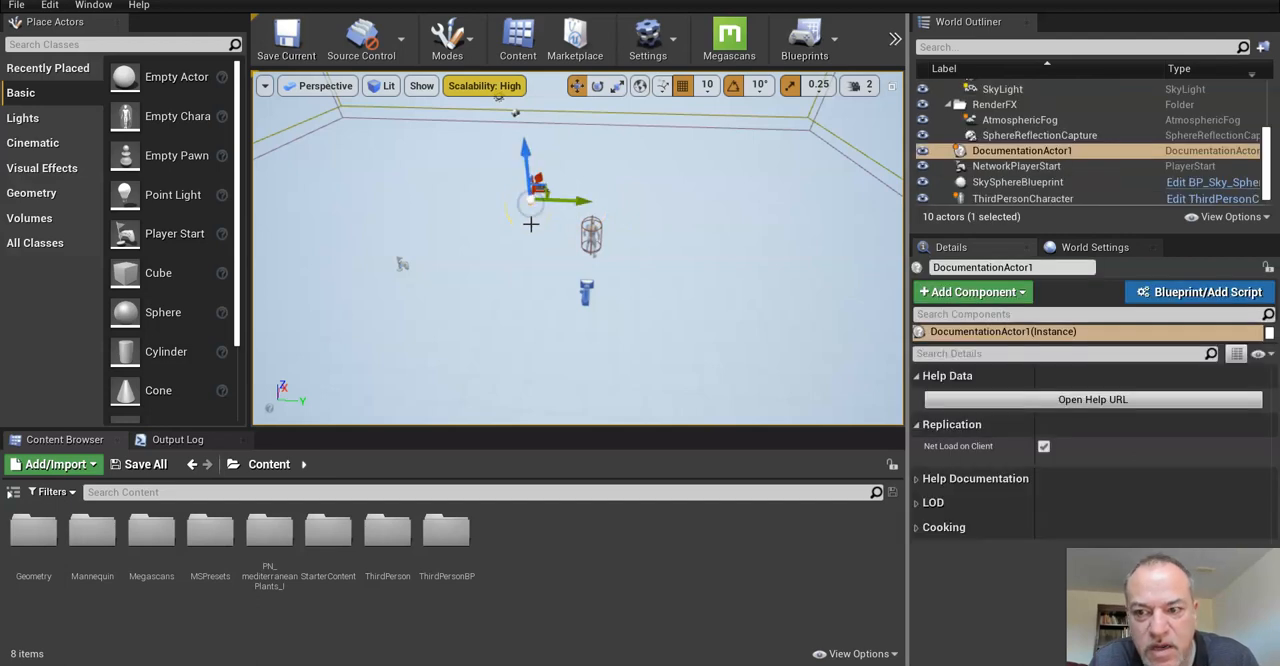
# Step: Delete DocumentationActor1, leaving nine actors, and select the SkyLight
pyautogui.press('Delete')
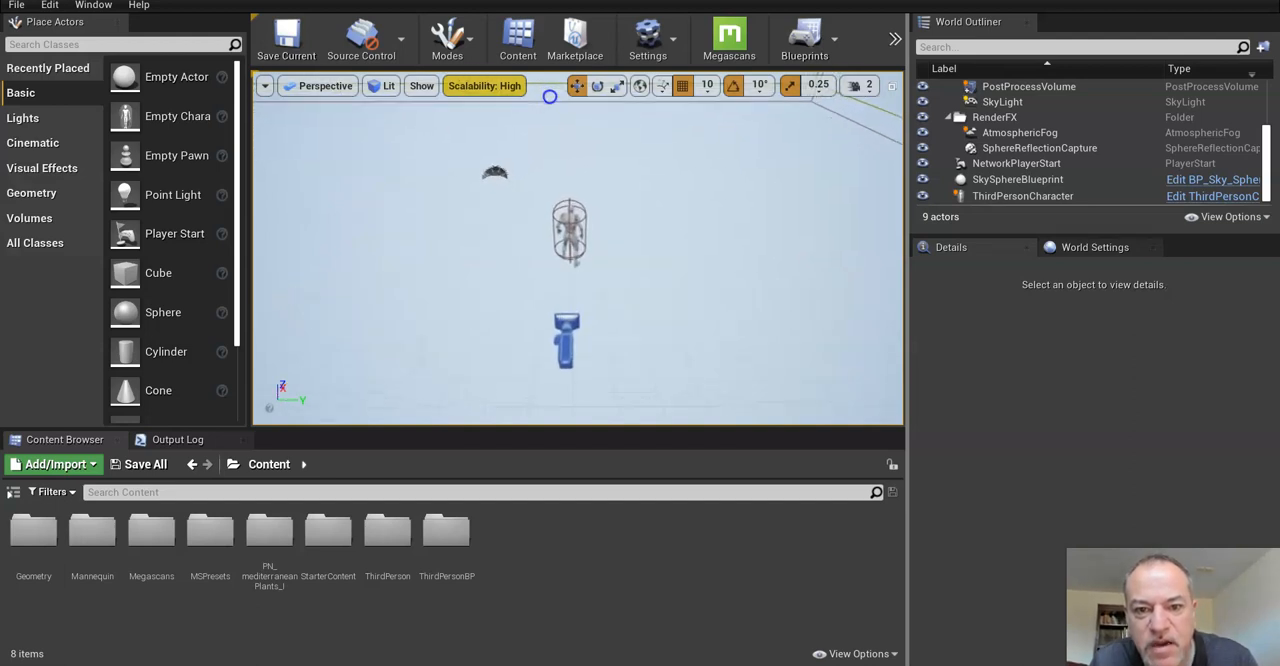
pyautogui.click(1002, 101)
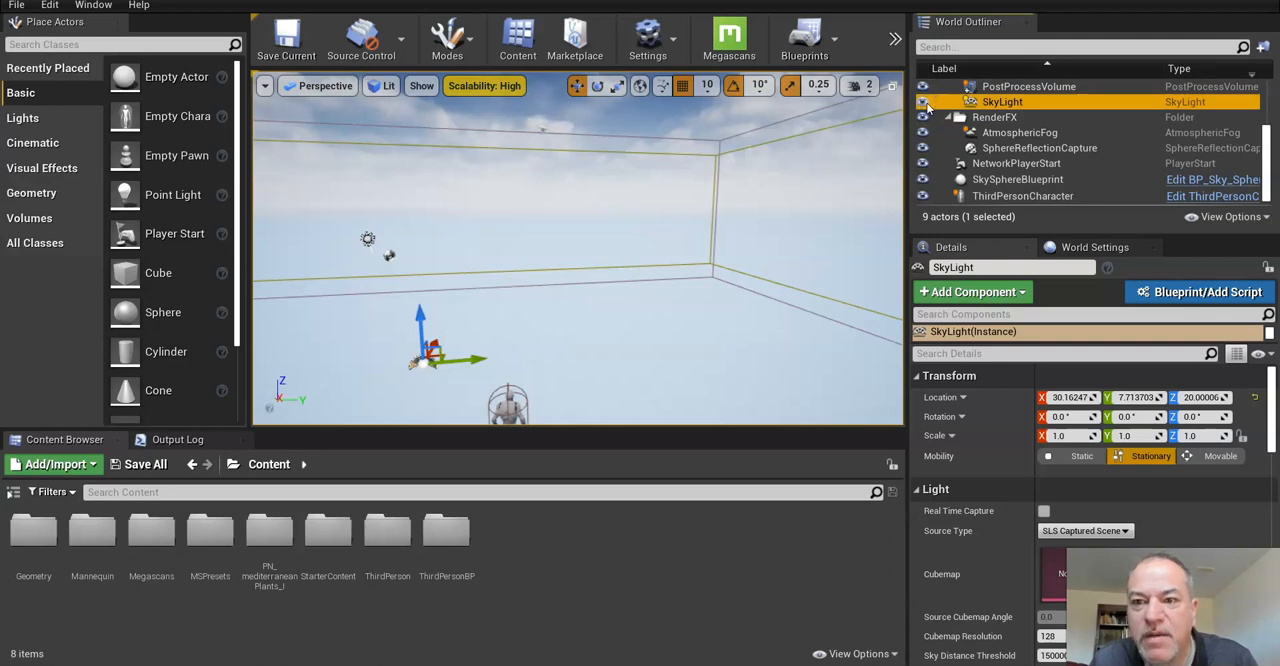
pyautogui.moveTo(923, 148)
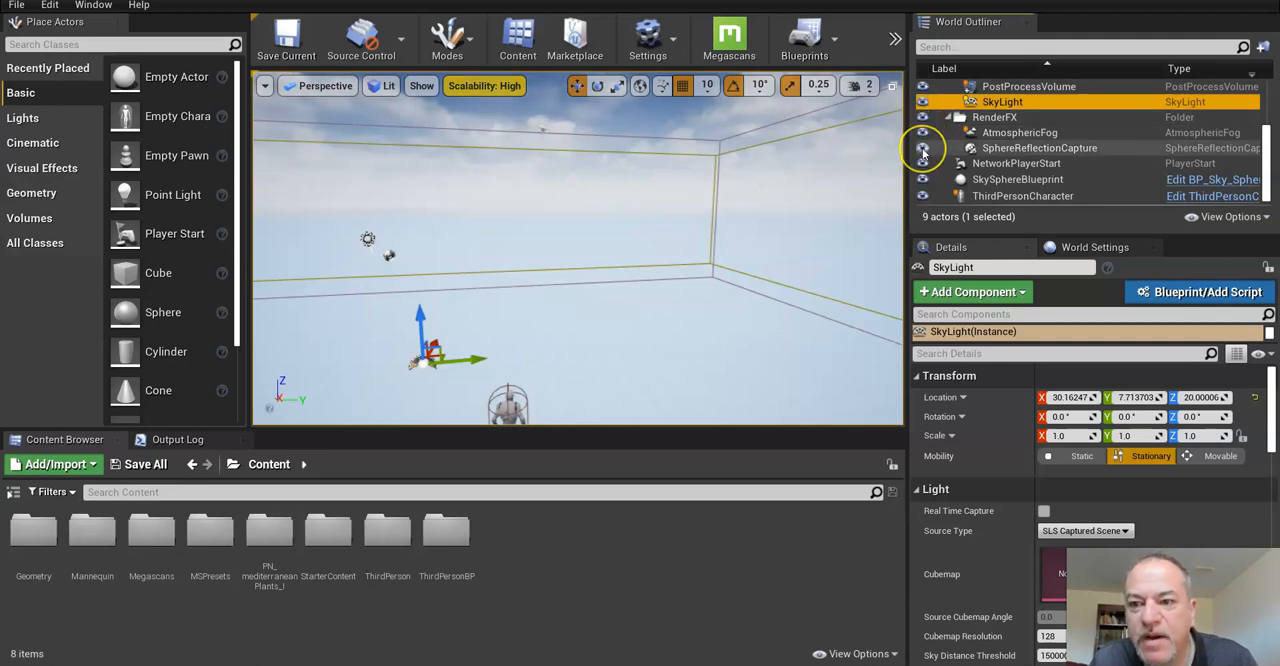
pyautogui.moveTo(920, 178)
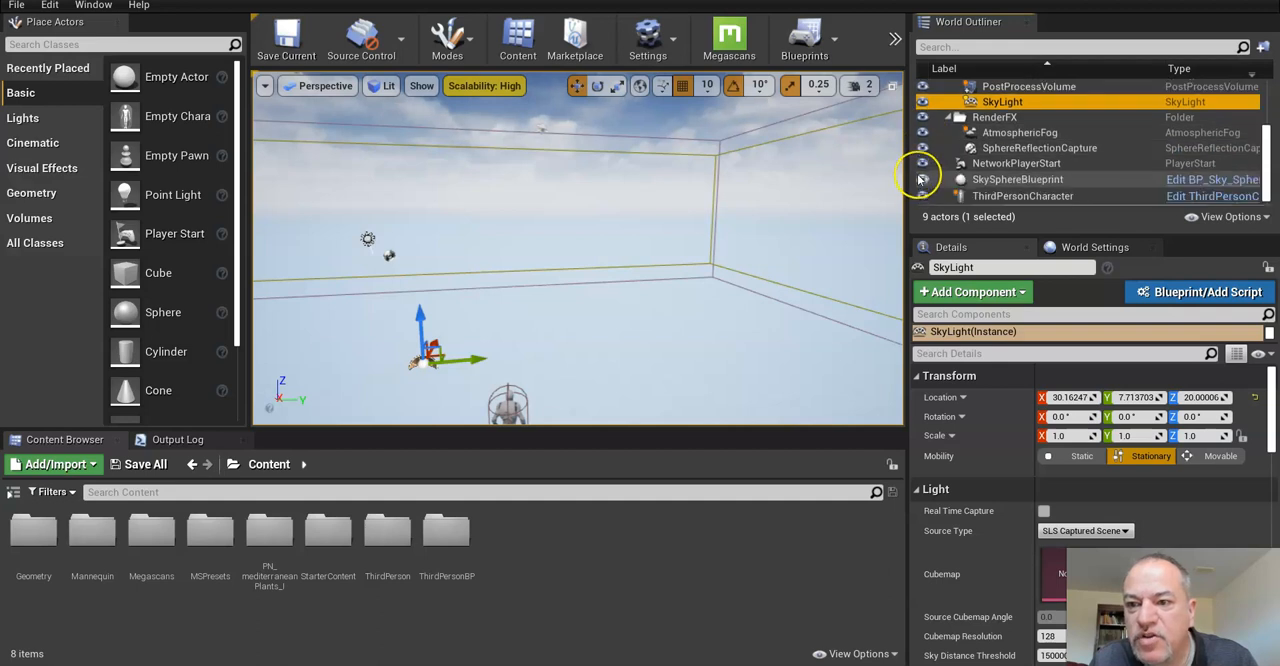
pyautogui.moveTo(912, 97)
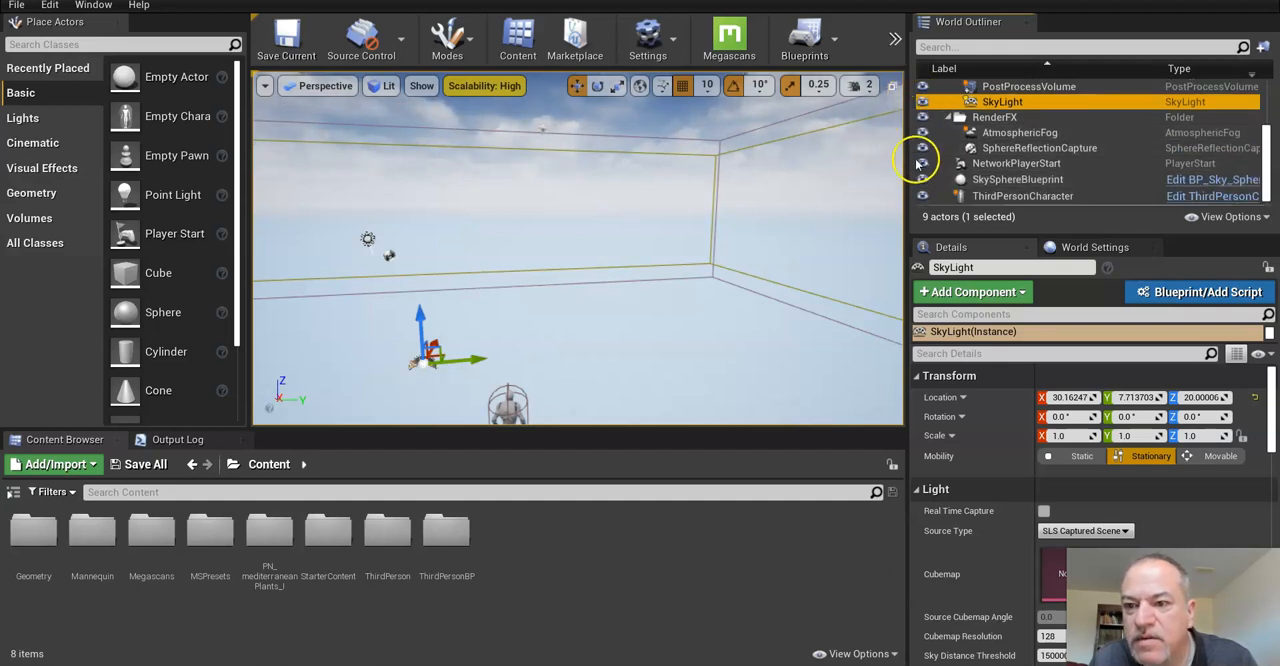
pyautogui.moveTo(873, 242)
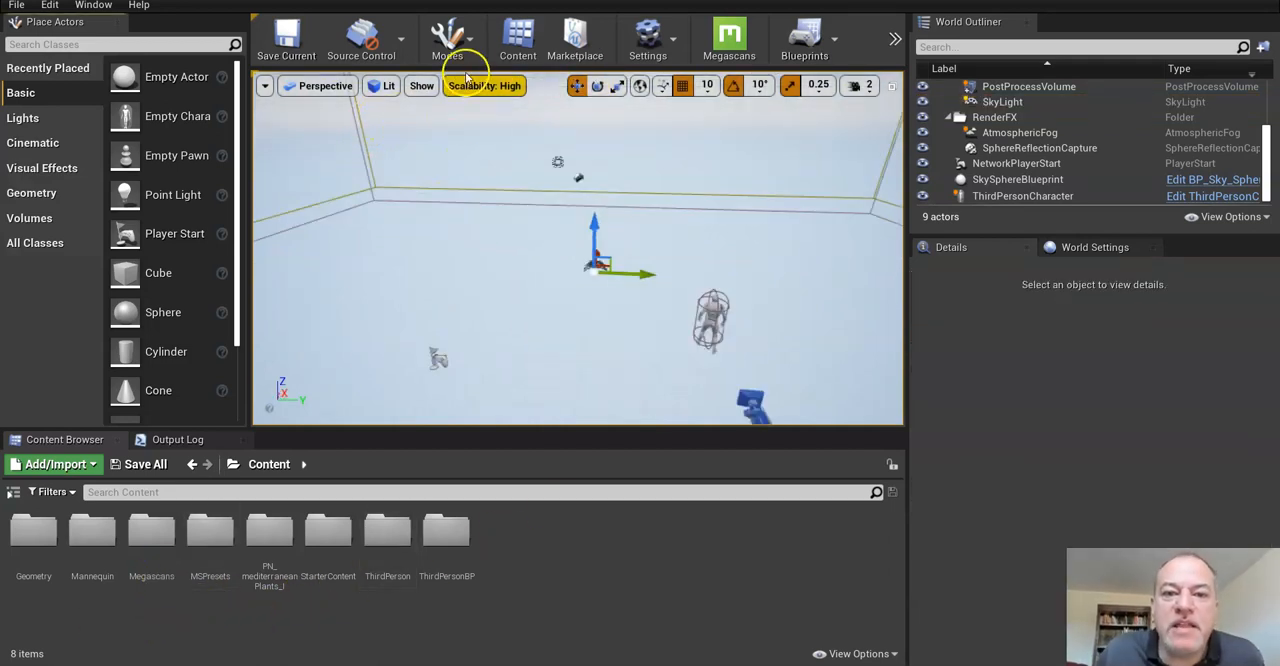
# Step: Enter Landscape mode and set the new landscape's section size to 31×31 quads
pyautogui.click(447, 38)
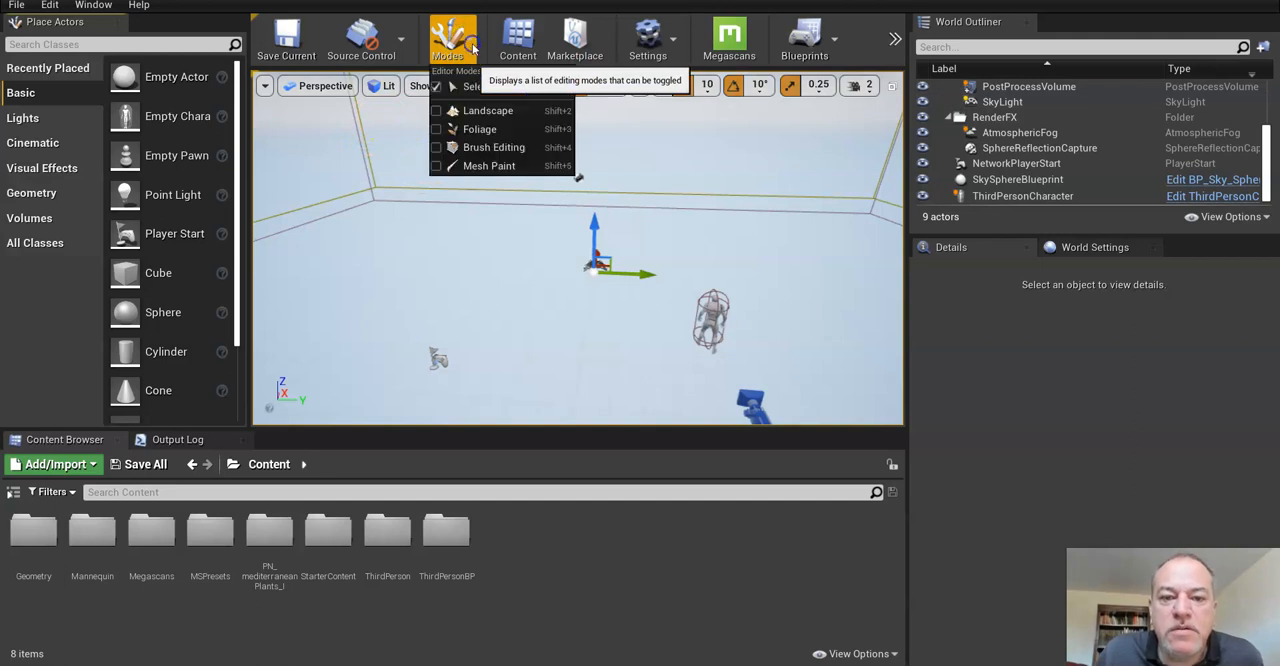
pyautogui.moveTo(479, 129)
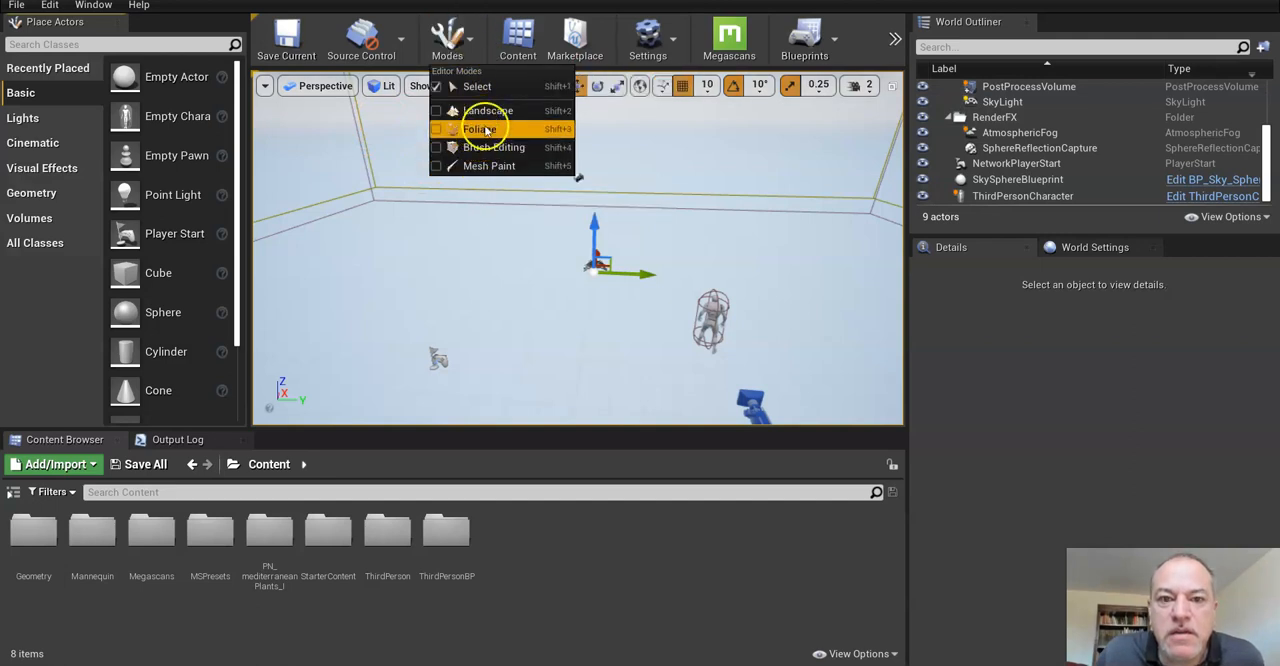
pyautogui.click(489, 110)
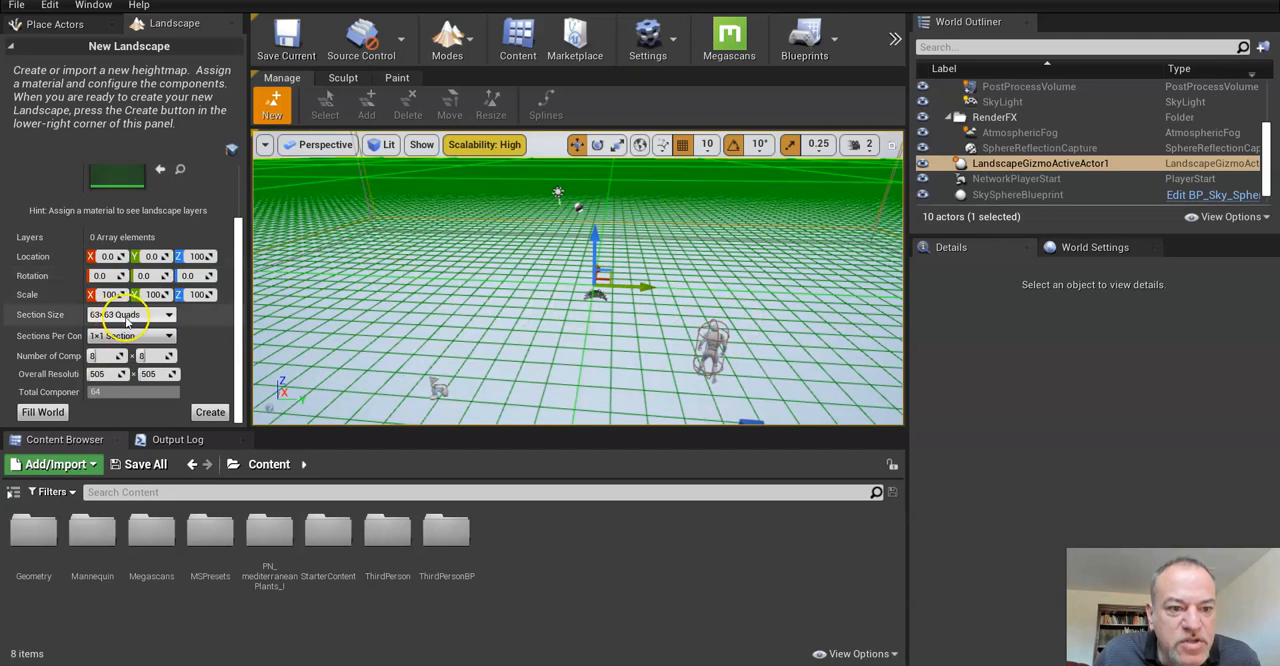
pyautogui.click(130, 314)
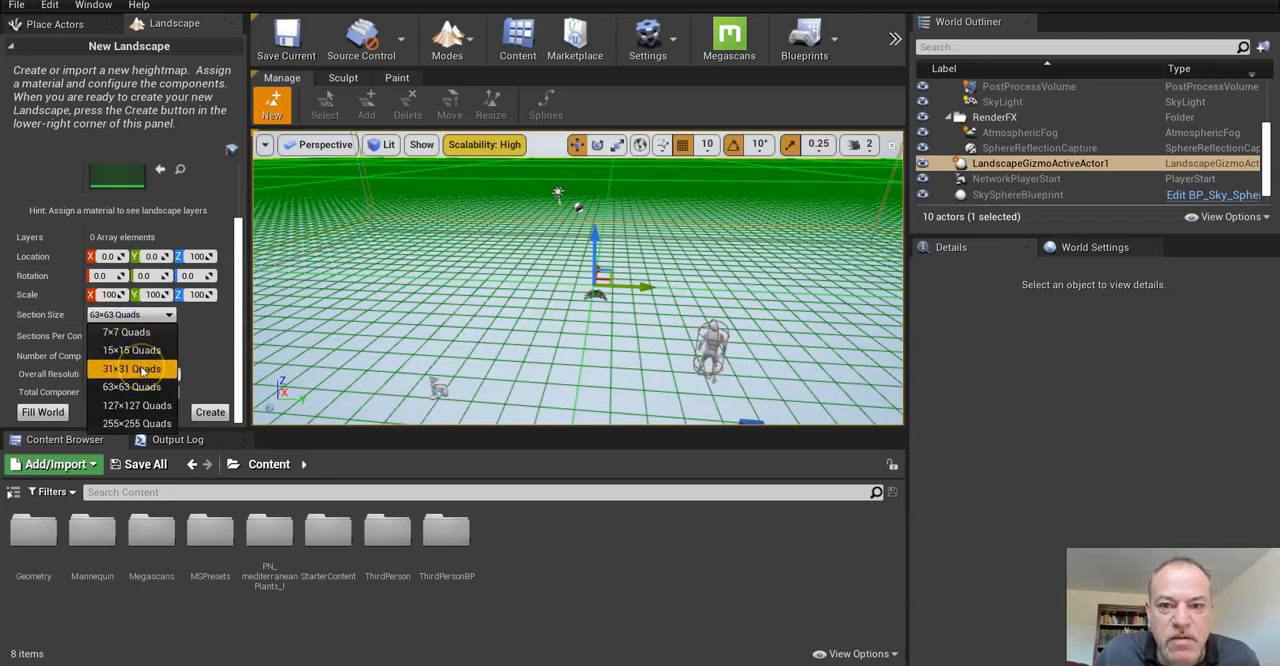
pyautogui.click(132, 368)
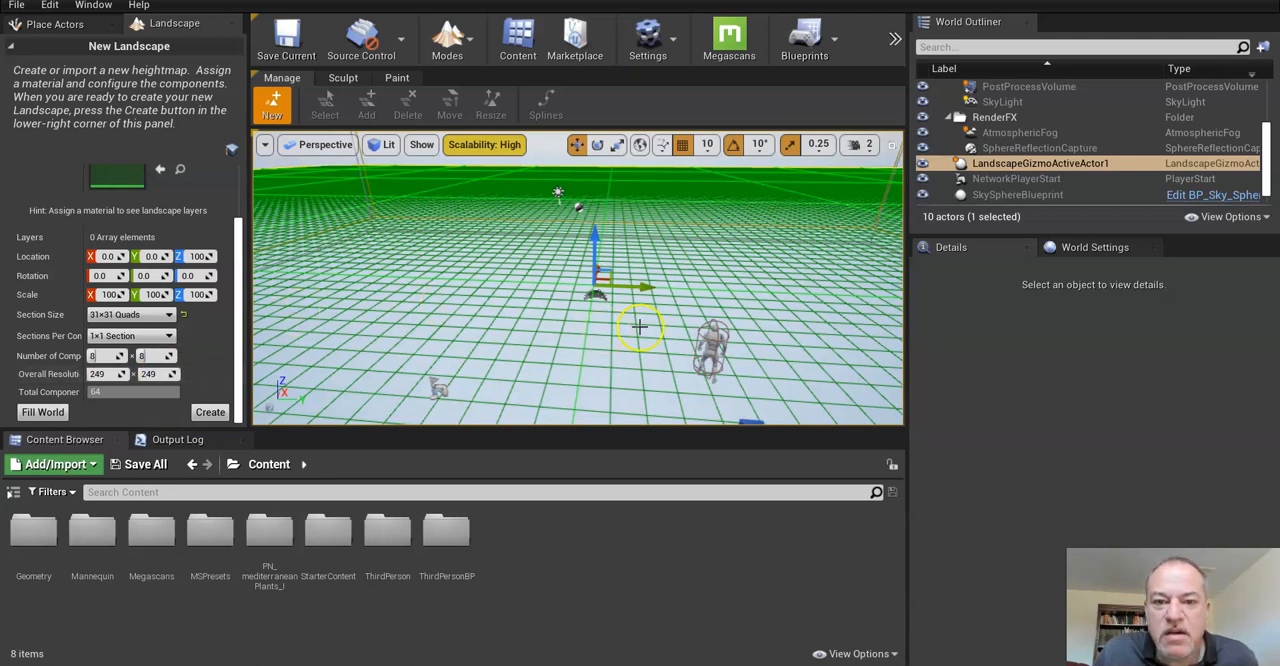
pyautogui.moveTo(435, 285)
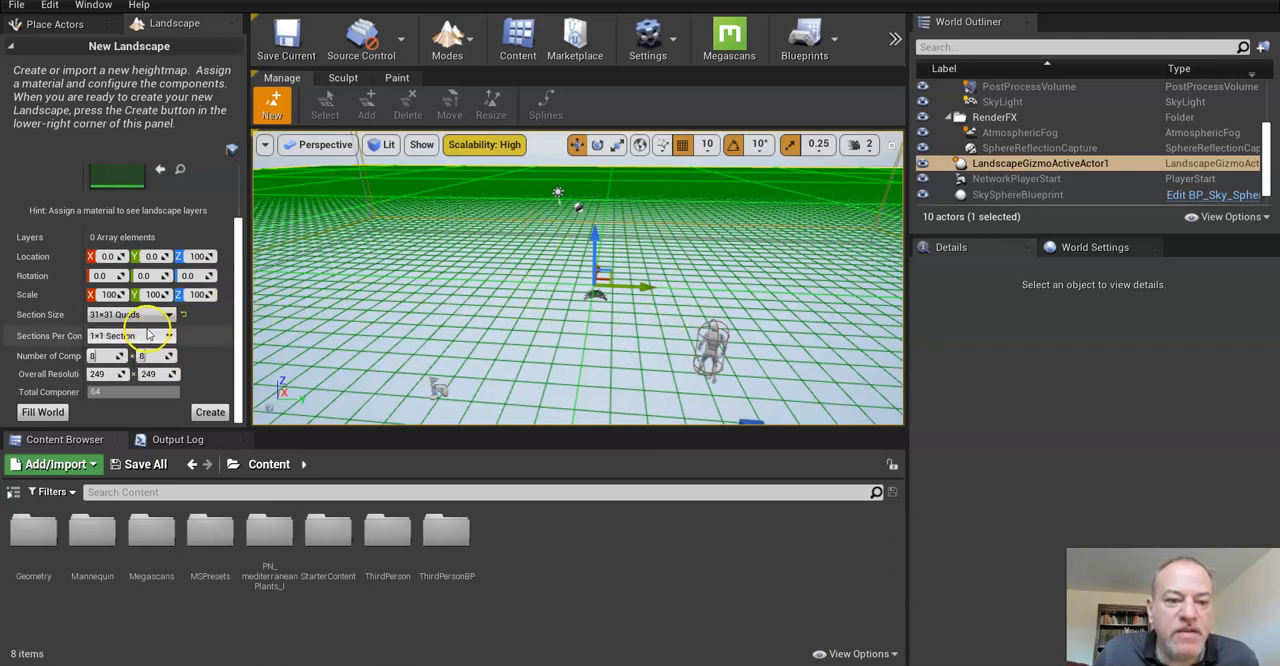
pyautogui.click(130, 314)
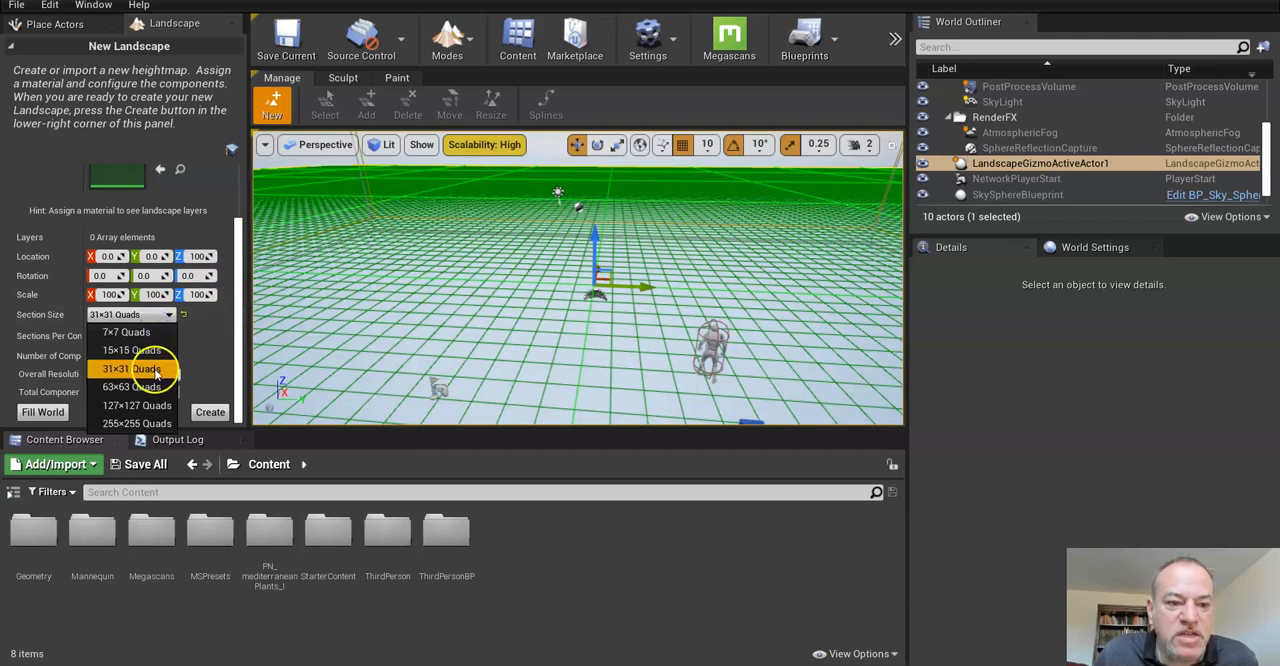
pyautogui.click(132, 386)
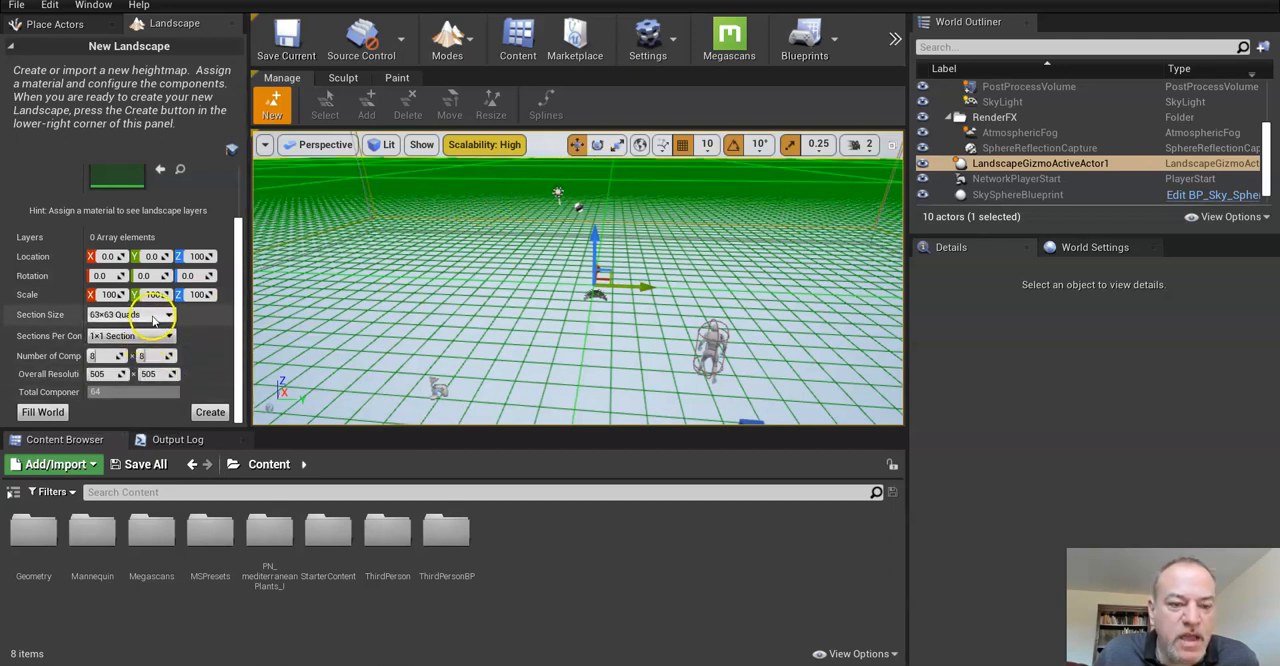
pyautogui.click(130, 314)
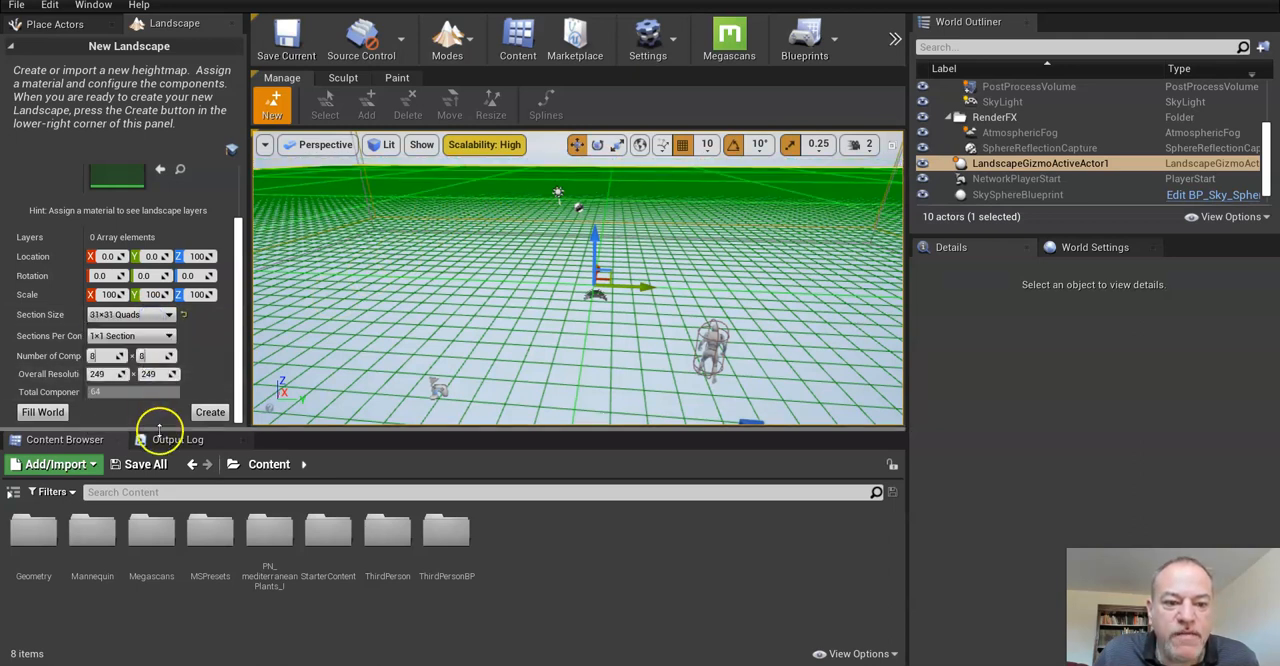
# Step: Create the 249×249, 64-component landscape and select it in the World Outliner
pyautogui.click(210, 412)
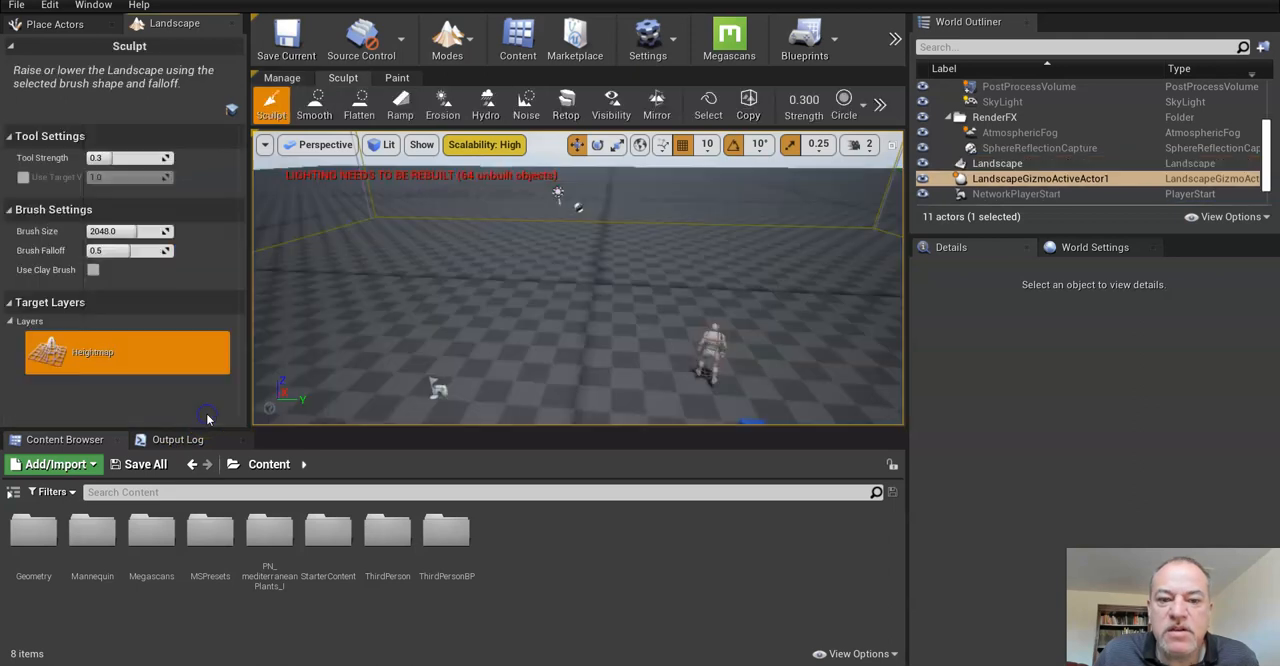
pyautogui.click(997, 163)
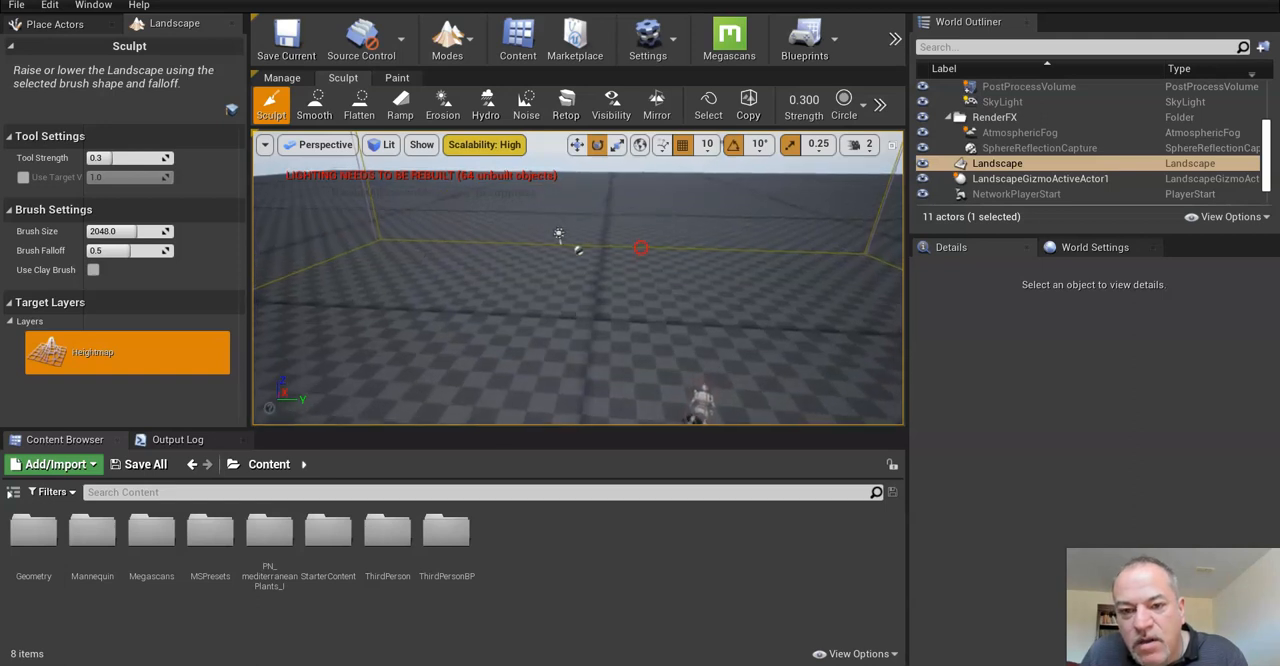
pyautogui.rightClick(640, 248)
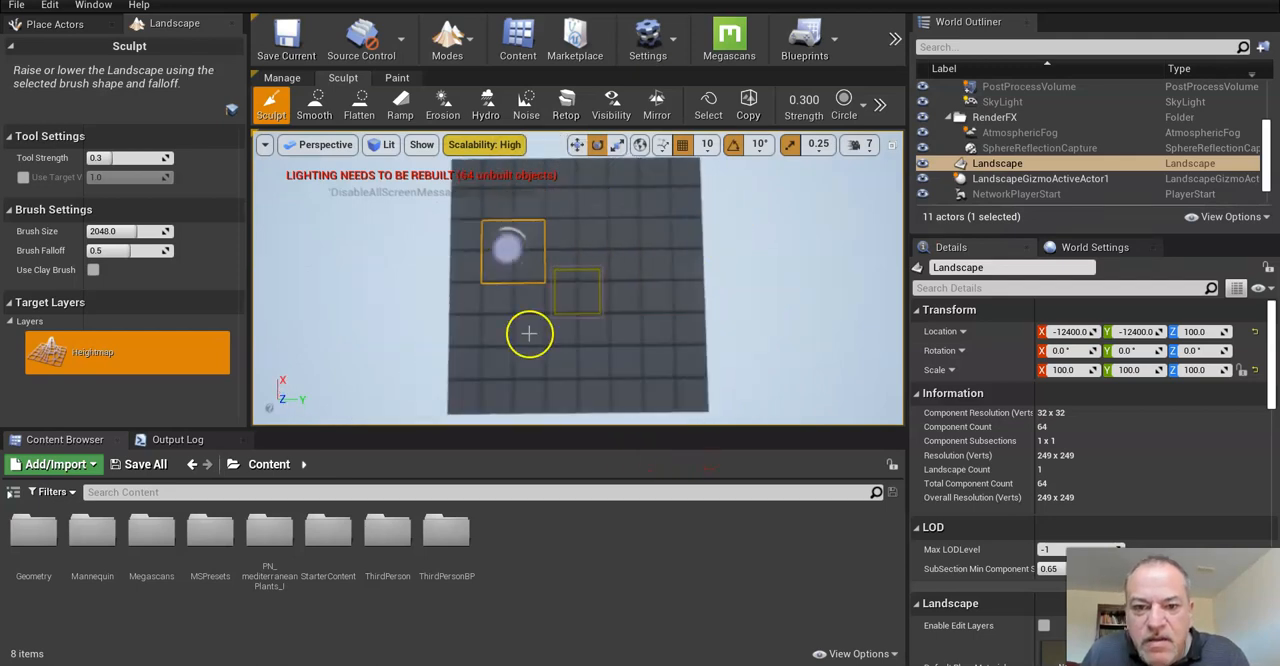
pyautogui.moveTo(560, 305)
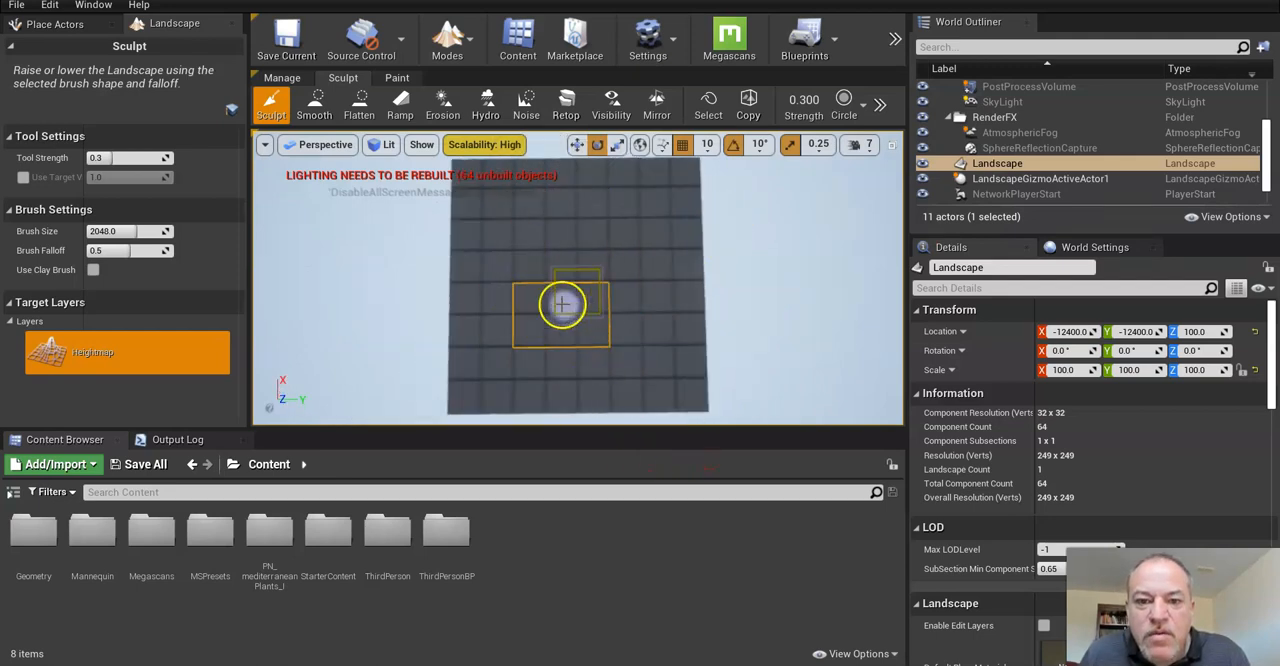
pyautogui.moveTo(465, 185)
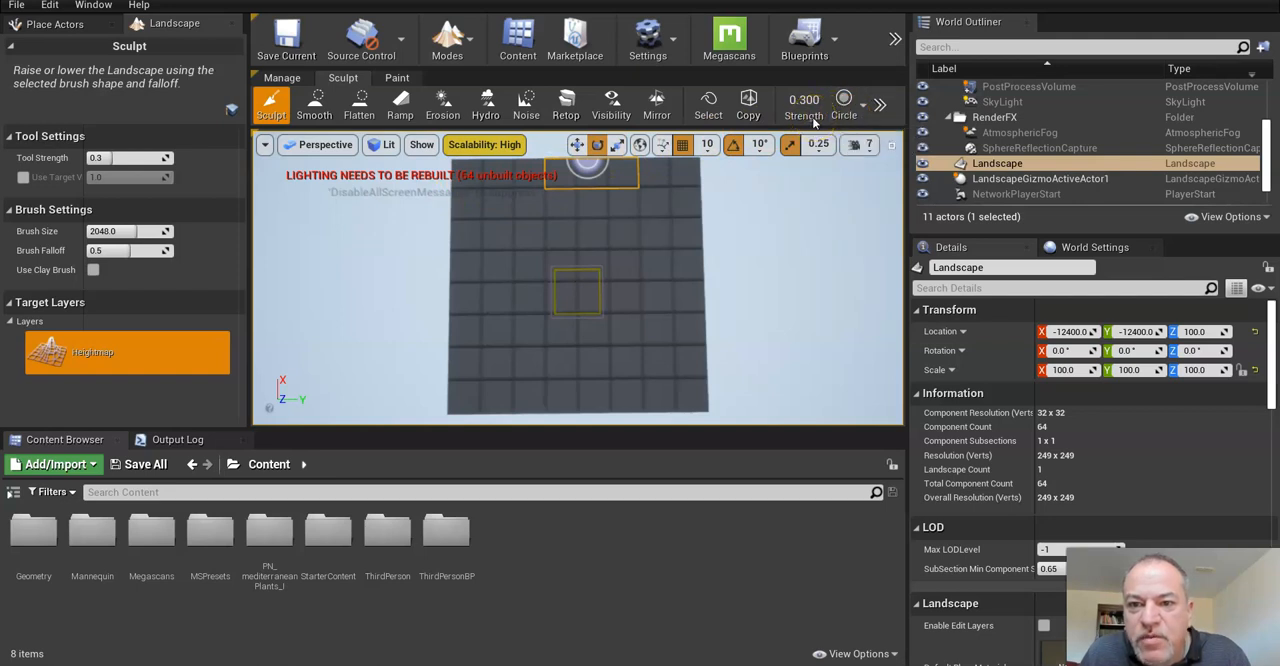
pyautogui.moveTo(843, 103)
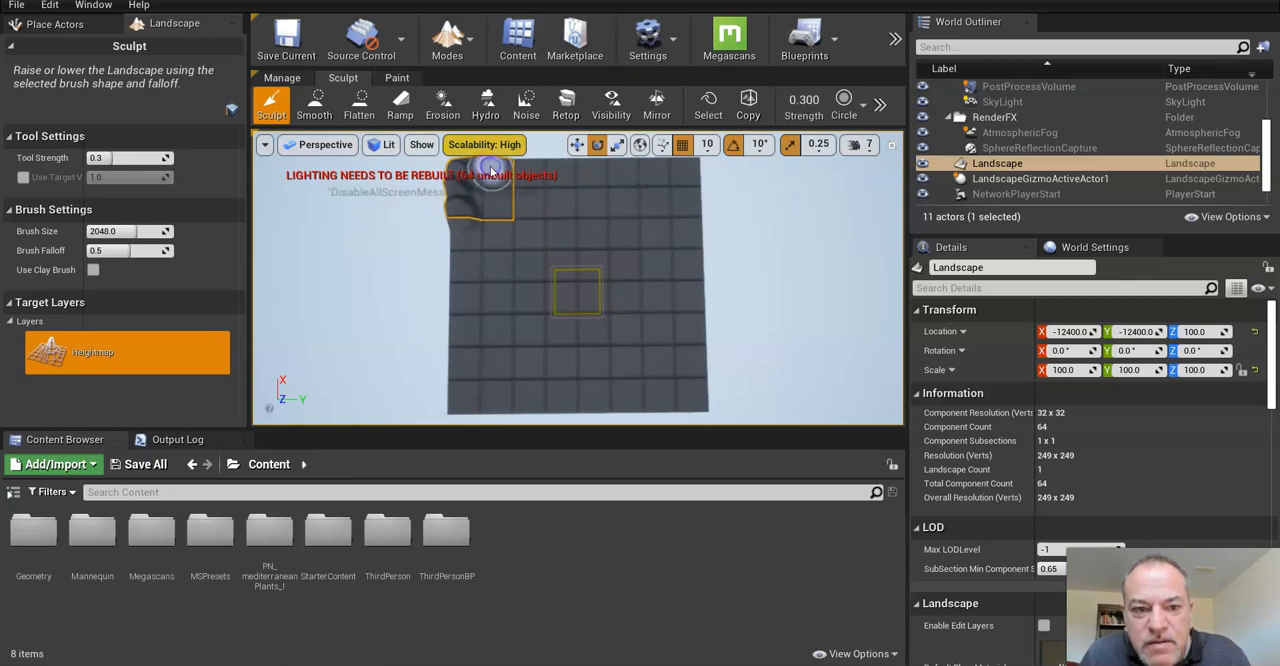
pyautogui.moveTo(465, 218)
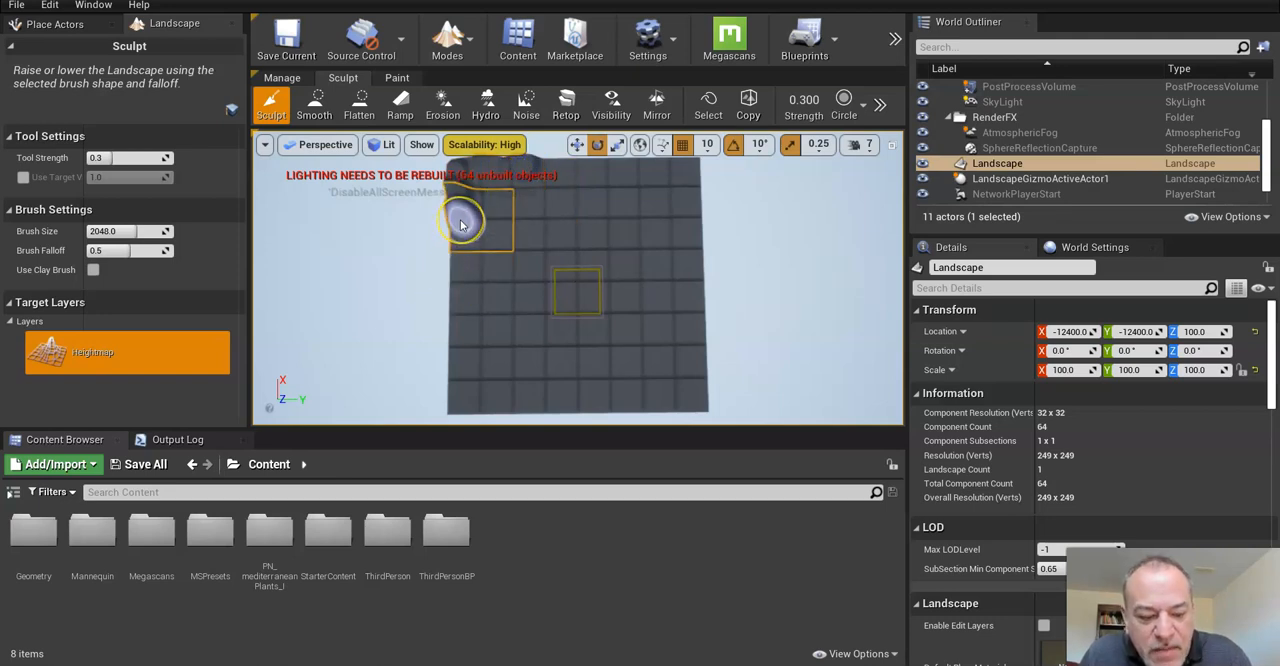
pyautogui.moveTo(458, 168)
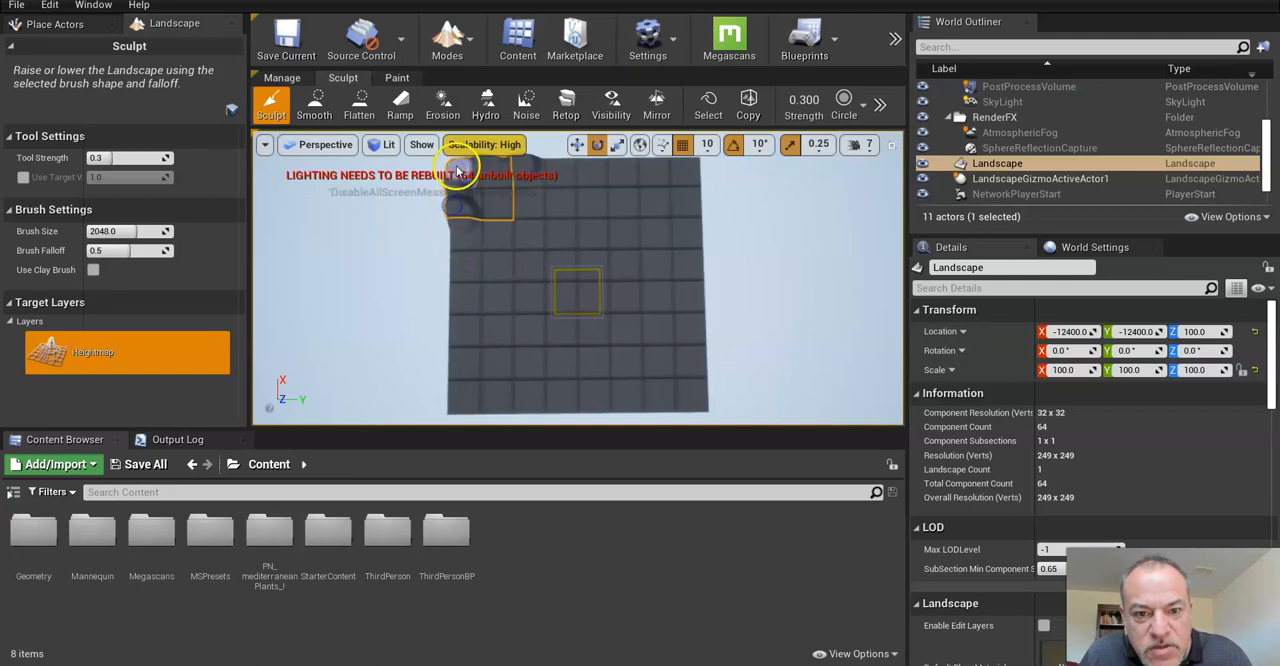
pyautogui.moveTo(463, 255)
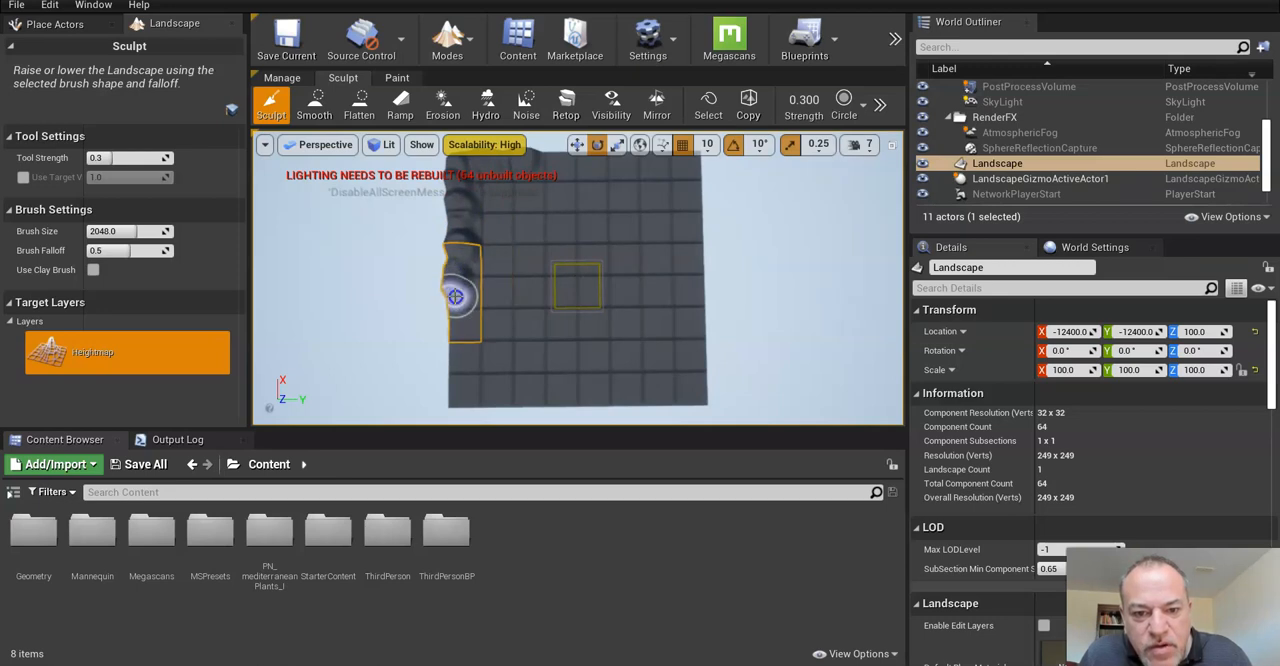
pyautogui.moveTo(462, 358)
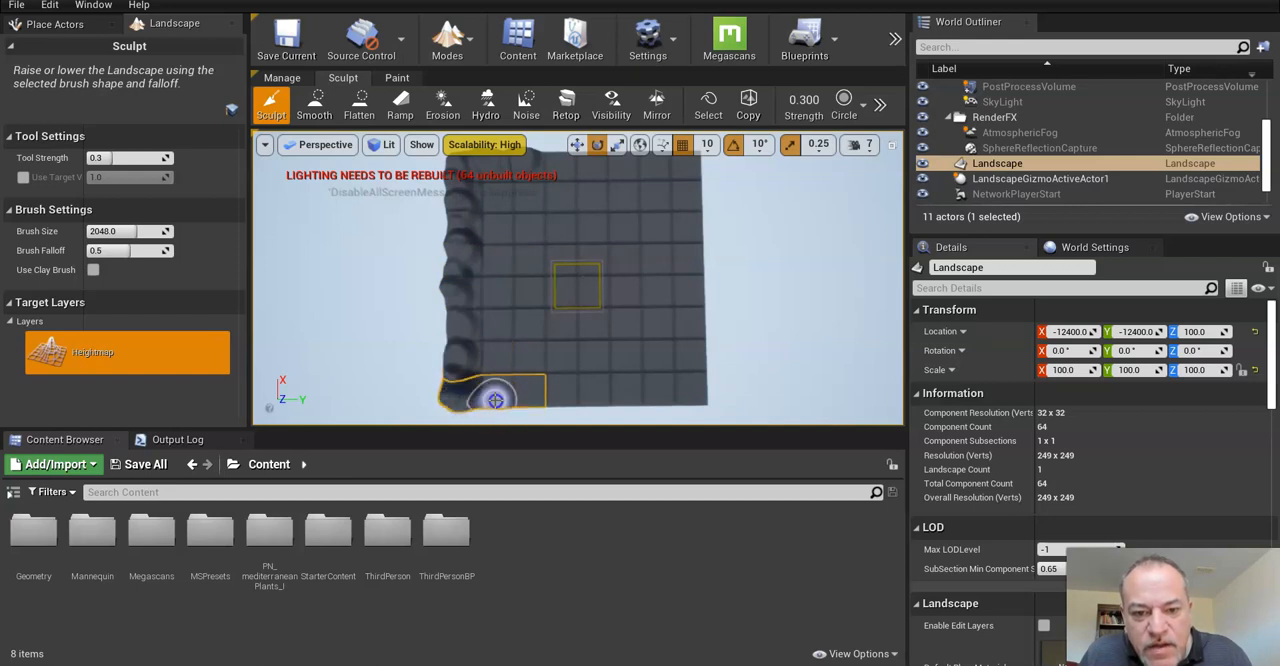
pyautogui.moveTo(545, 405)
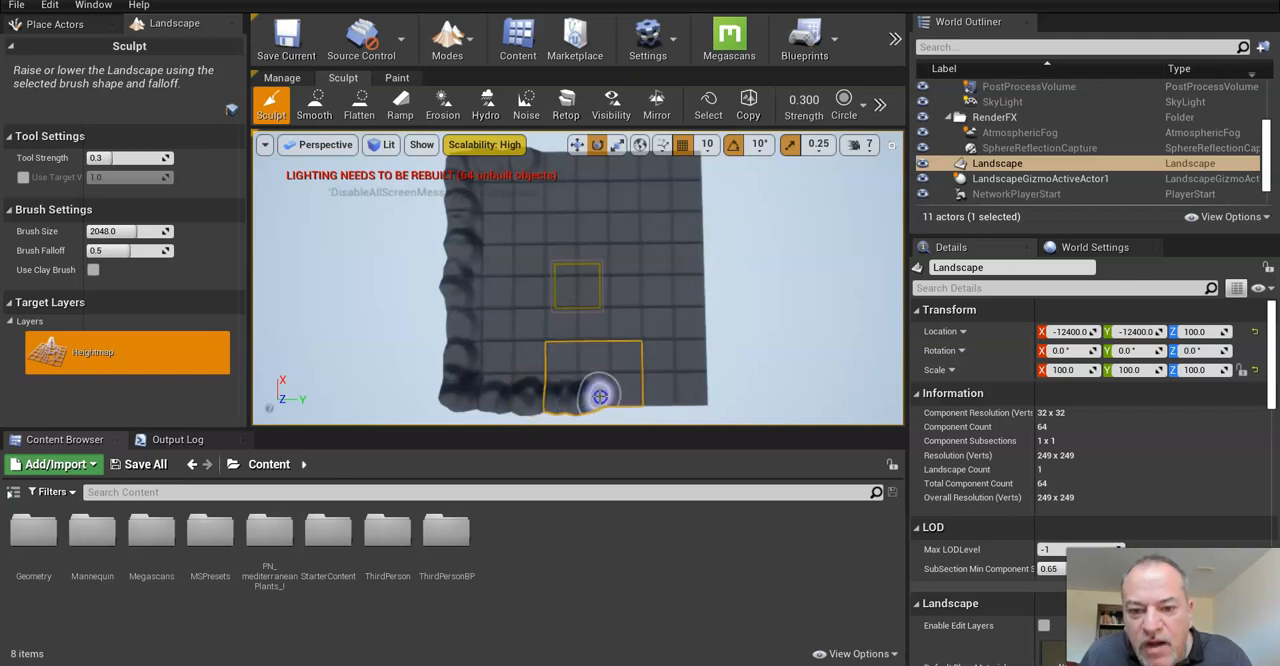
pyautogui.moveTo(645, 328)
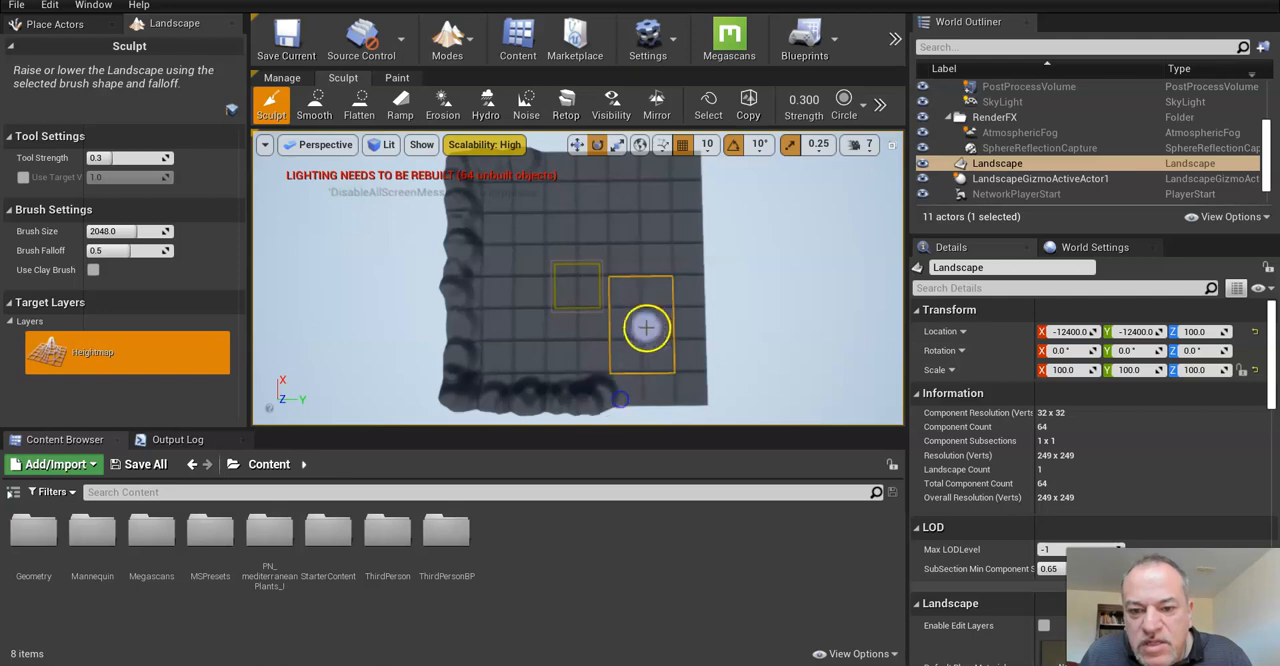
pyautogui.moveTo(737, 166)
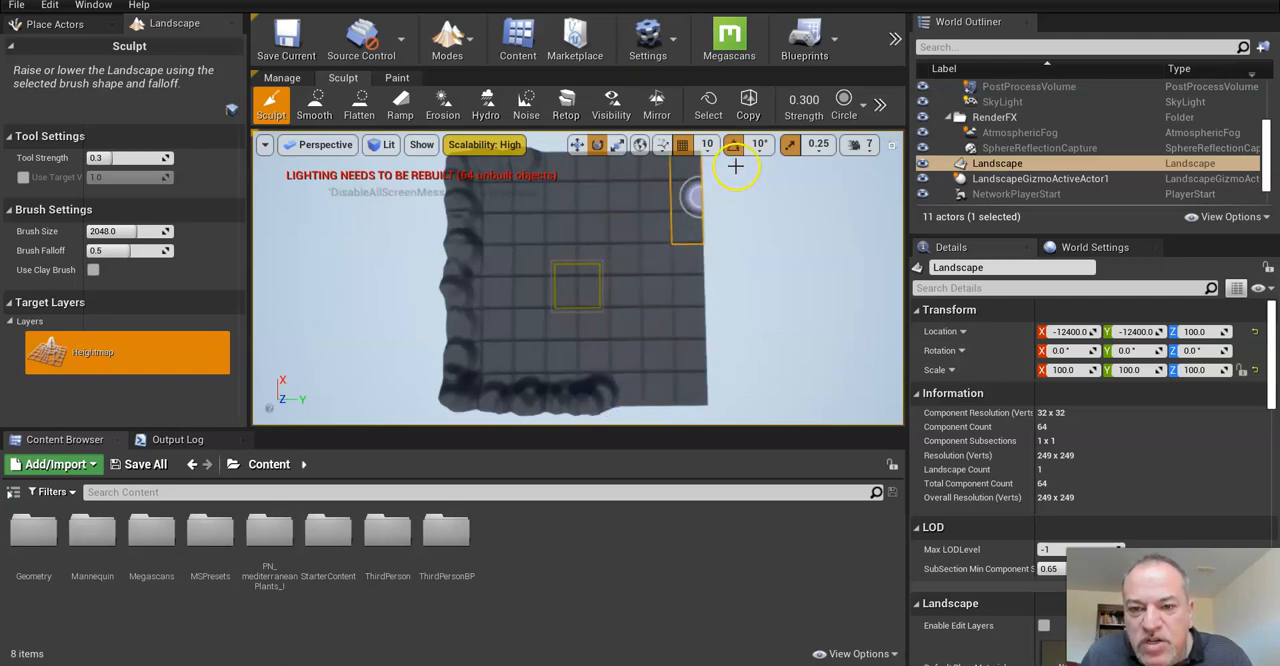
pyautogui.moveTo(790, 145)
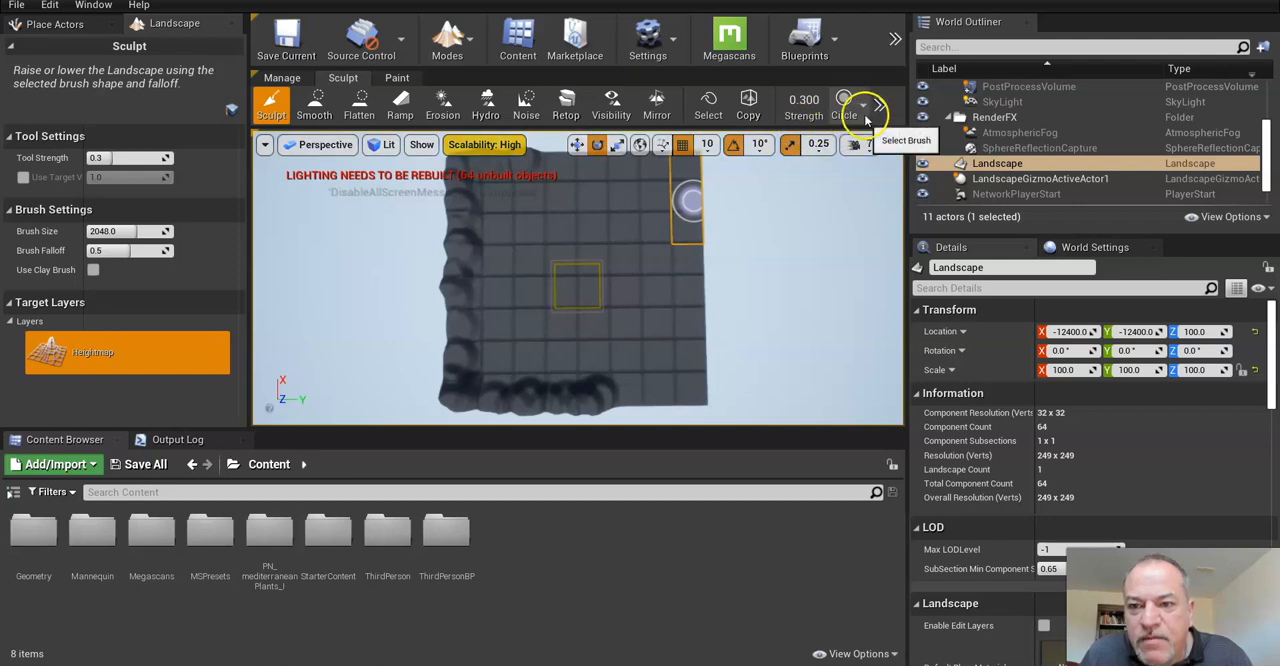
# Step: Sculpt raised ridges along the top and right borders at strength 0.5
pyautogui.click(862, 105)
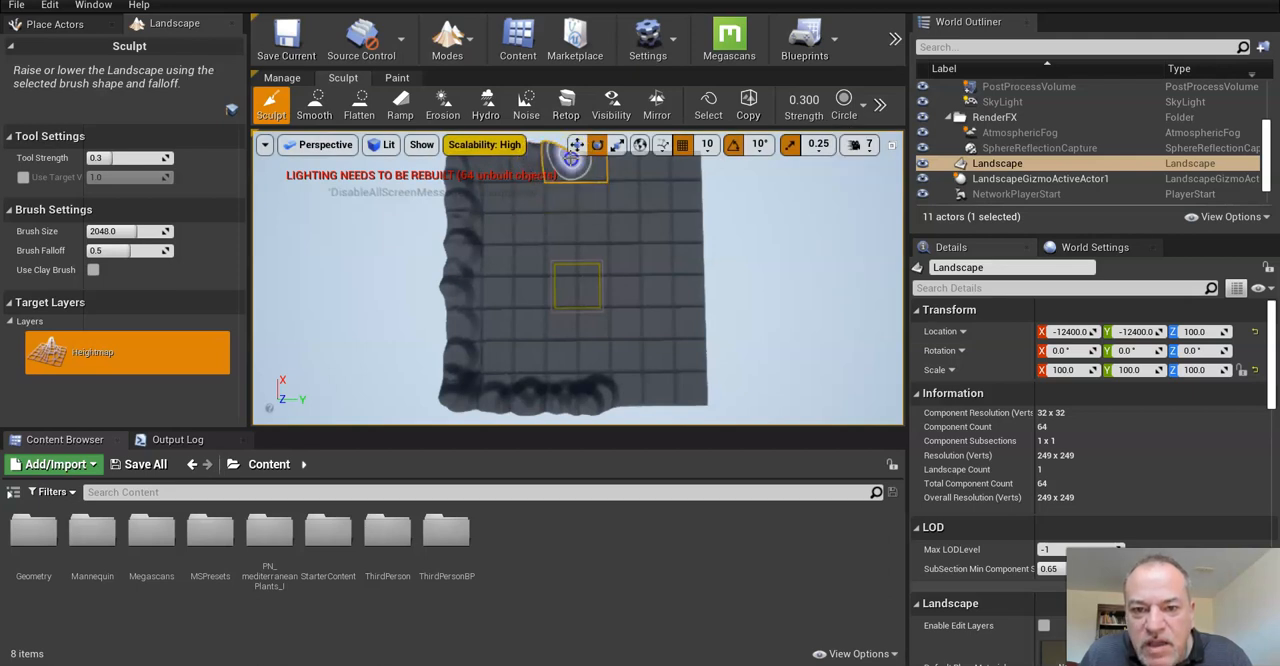
pyautogui.moveTo(590, 180)
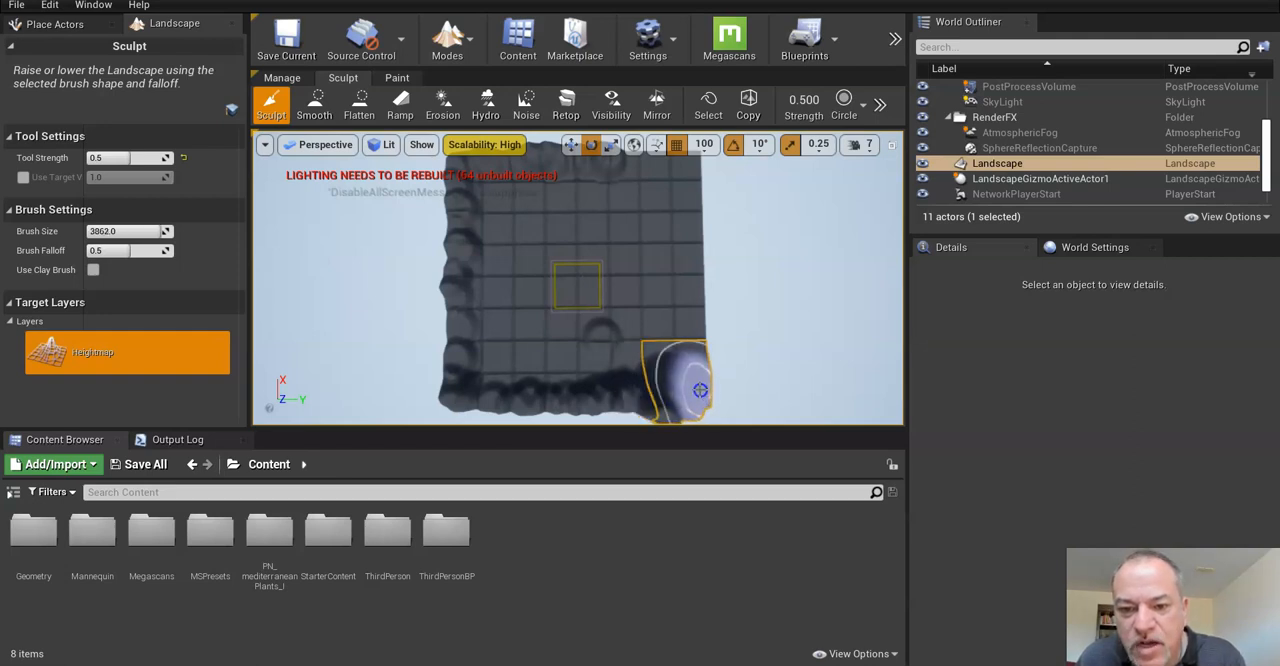
pyautogui.moveTo(697, 317)
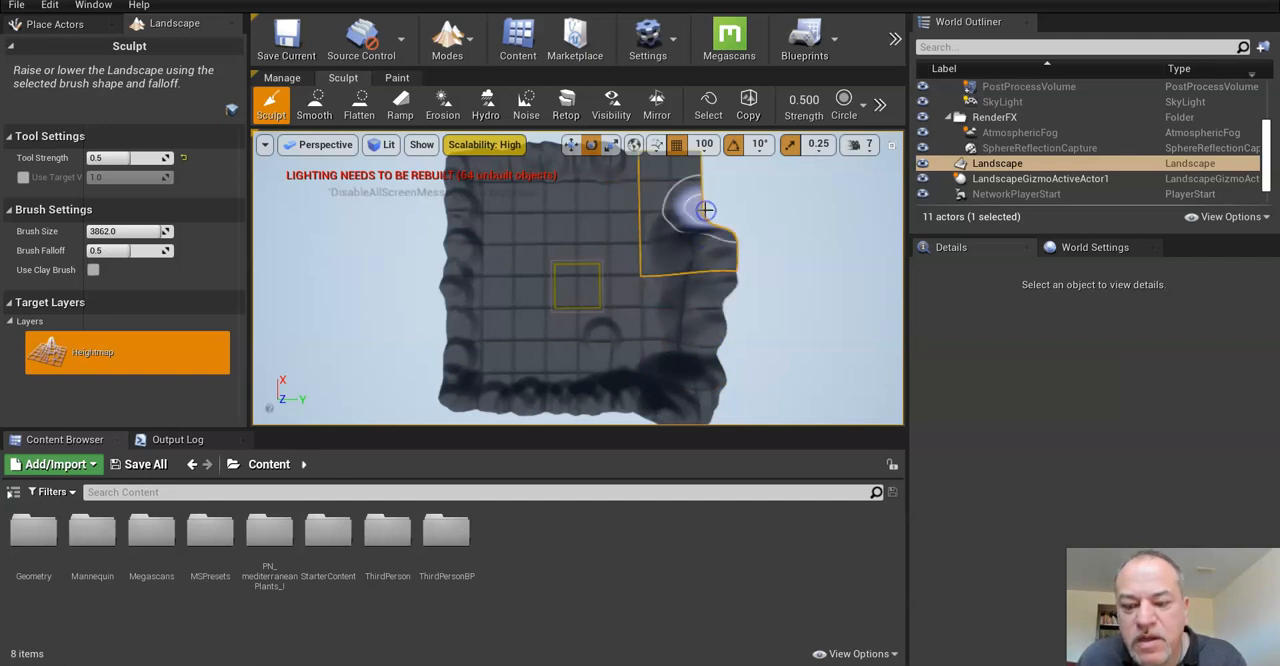
pyautogui.scroll(-3)
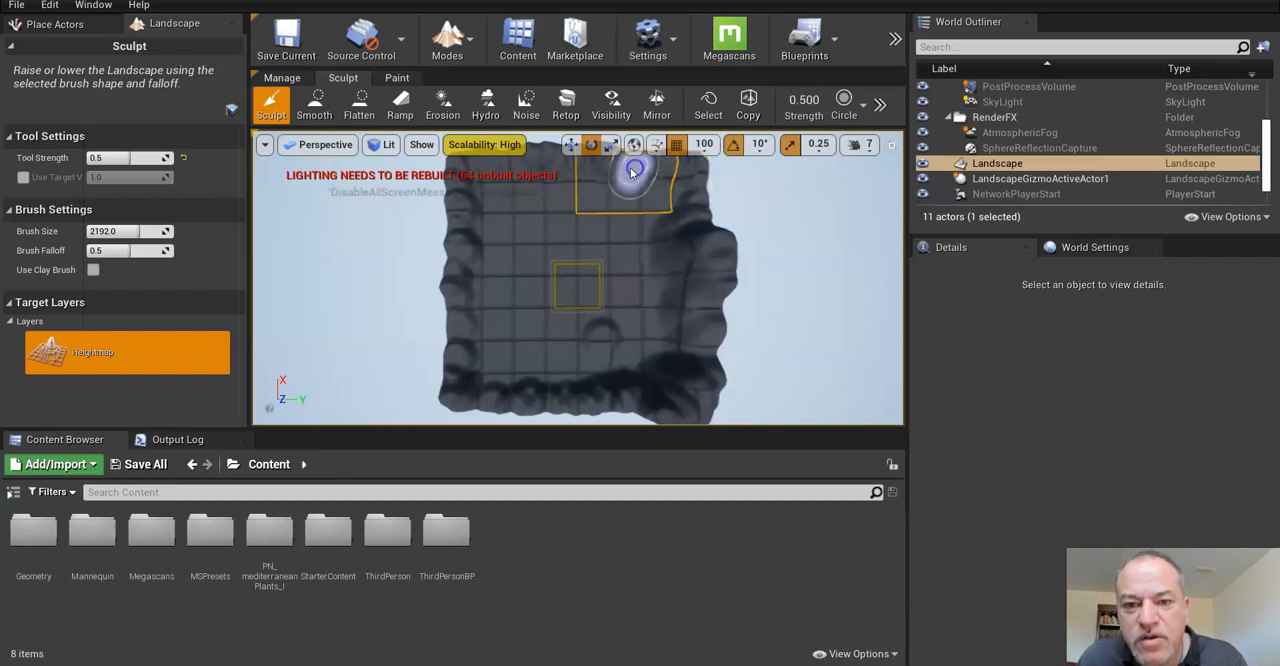
pyautogui.moveTo(505, 268)
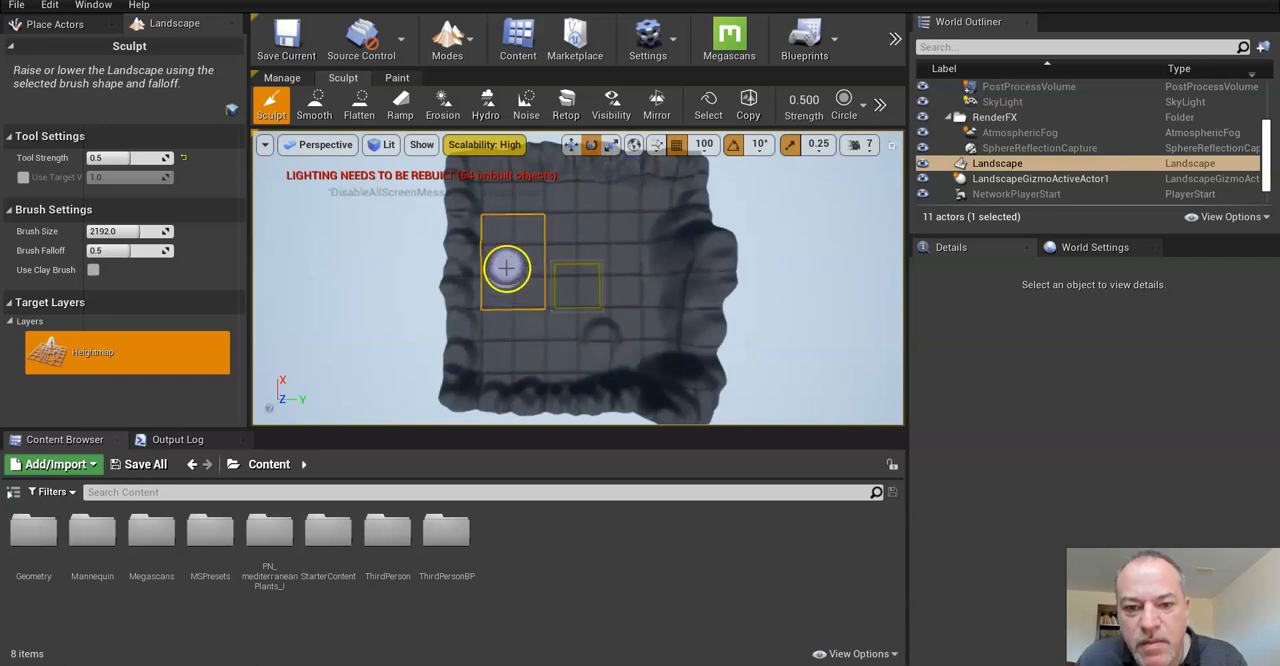
pyautogui.moveTo(543, 260)
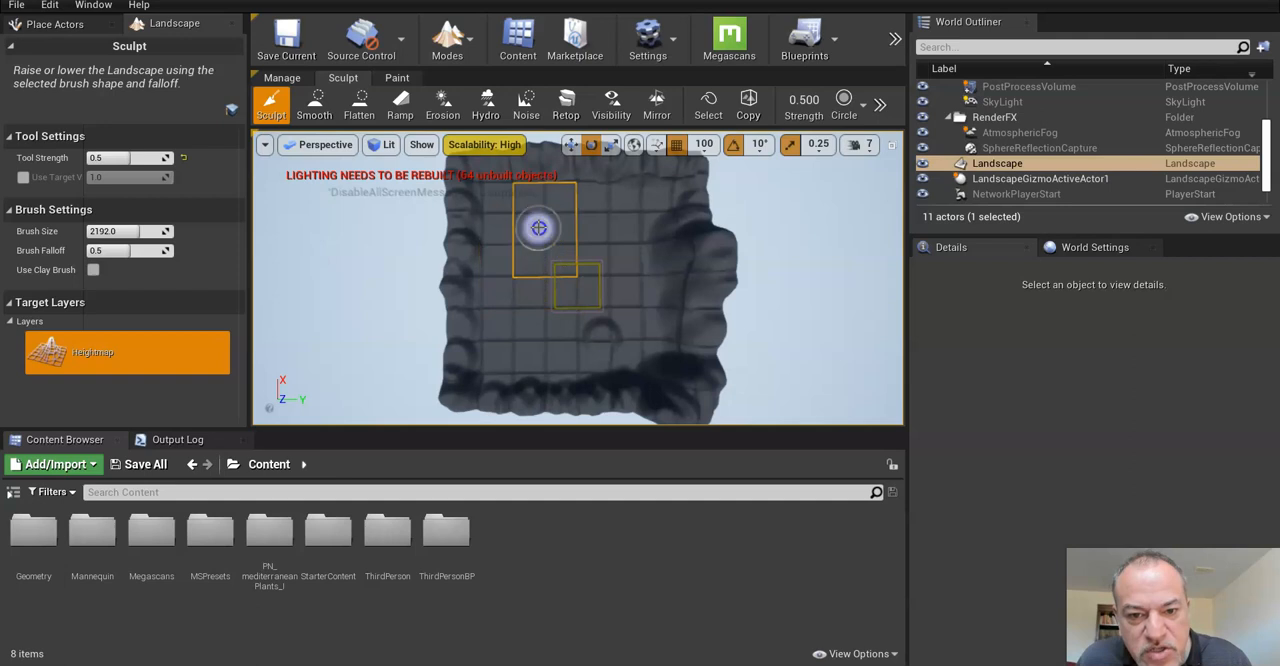
pyautogui.moveTo(543, 233)
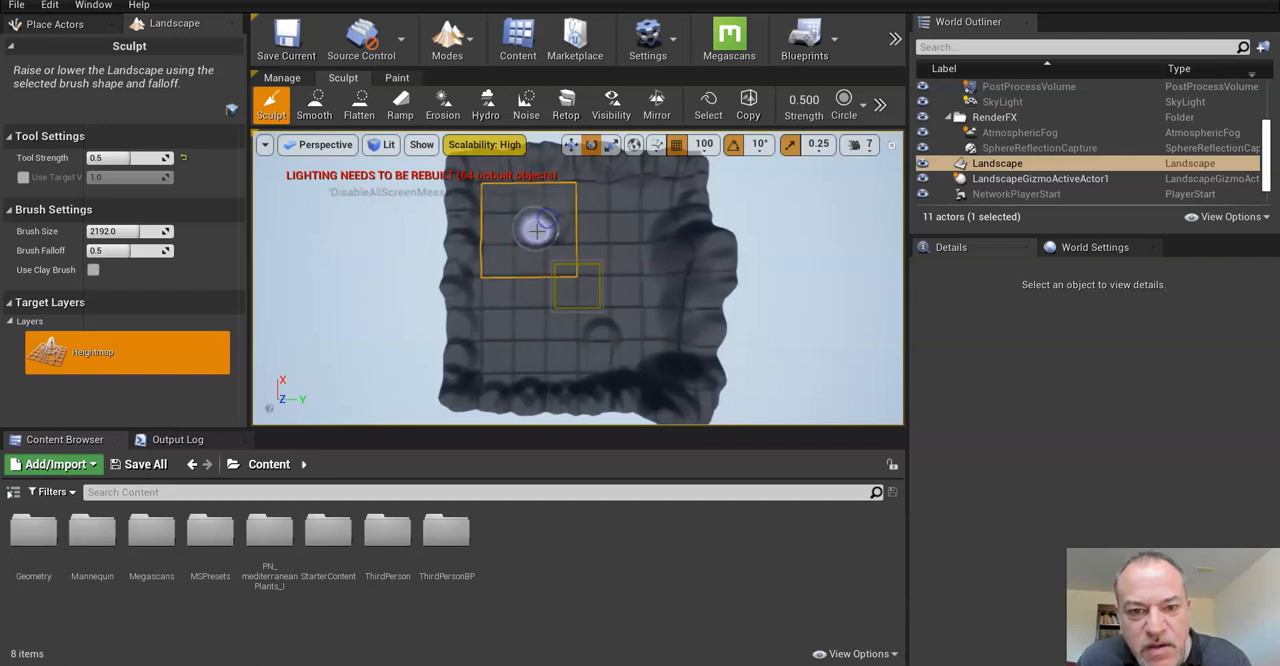
pyautogui.moveTo(359, 105)
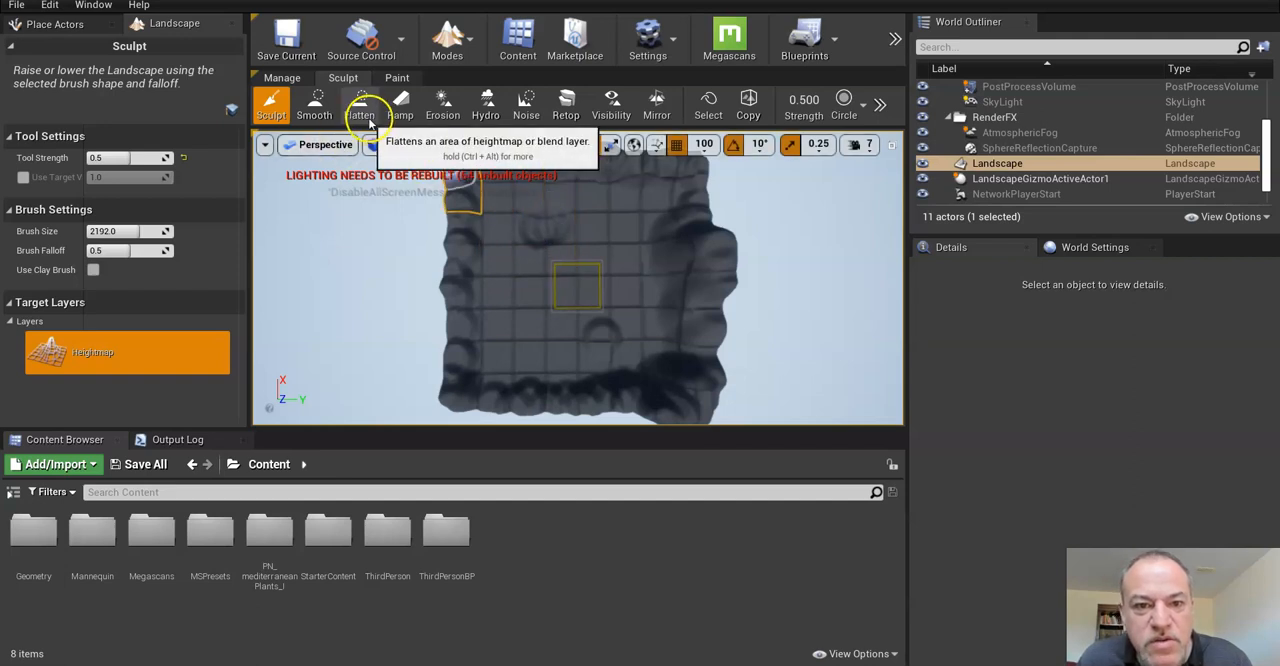
pyautogui.moveTo(315, 100)
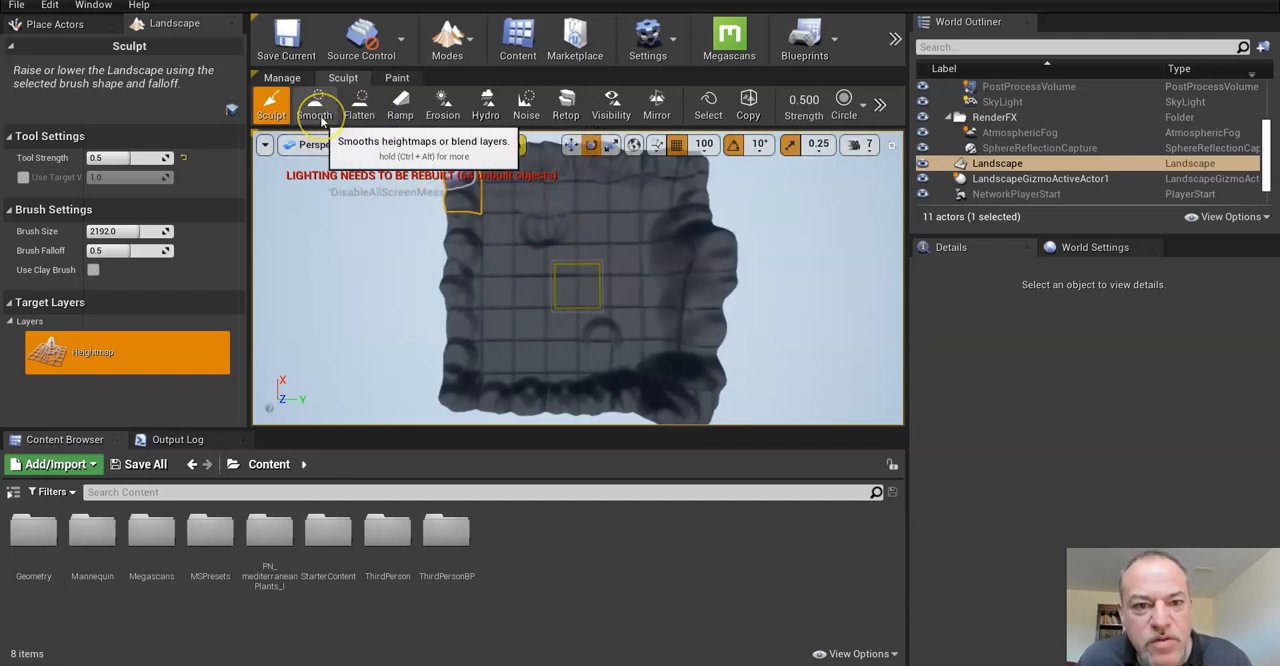
# Step: Smooth the sculpted peaks, including the central peak, with the Smooth tool
pyautogui.click(315, 104)
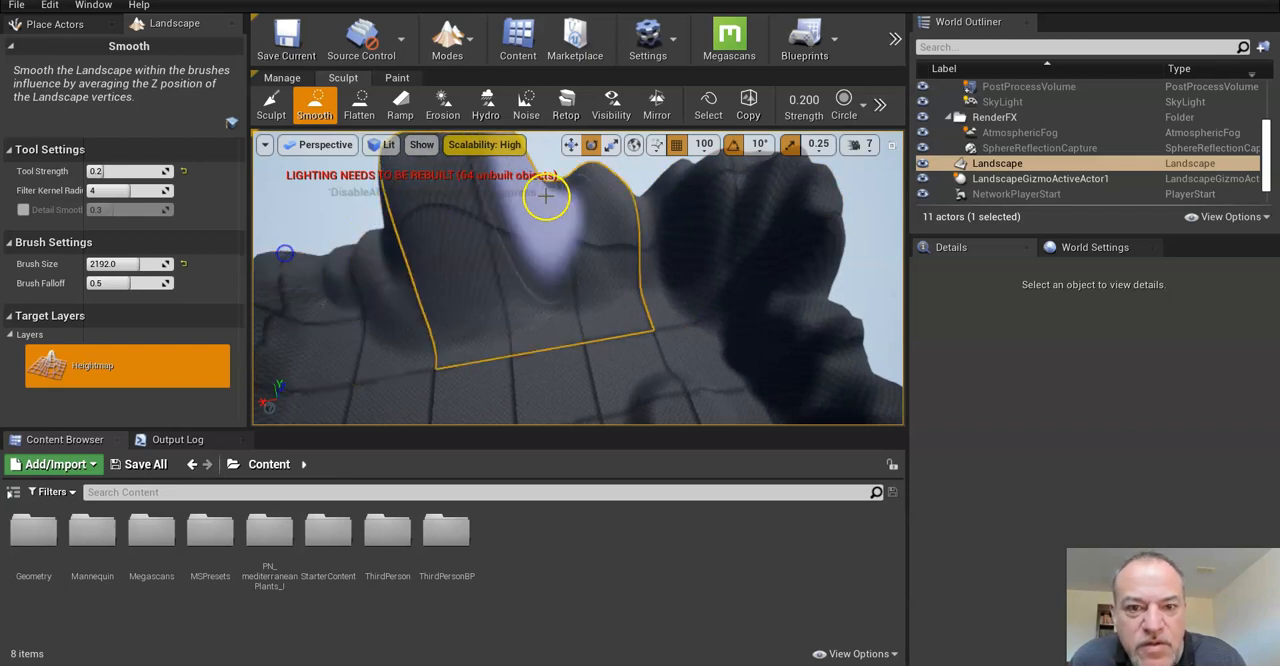
pyautogui.click(486, 104)
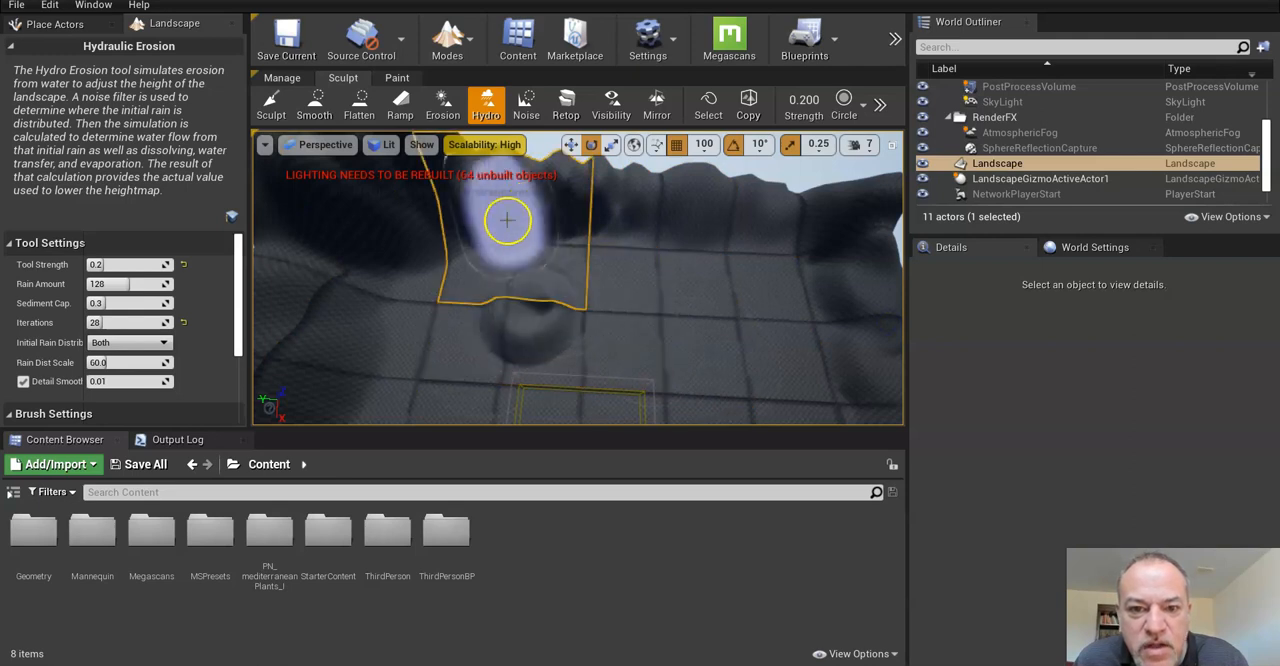
# Step: Switch to the Noise tool to roughen the ridges
pyautogui.click(526, 104)
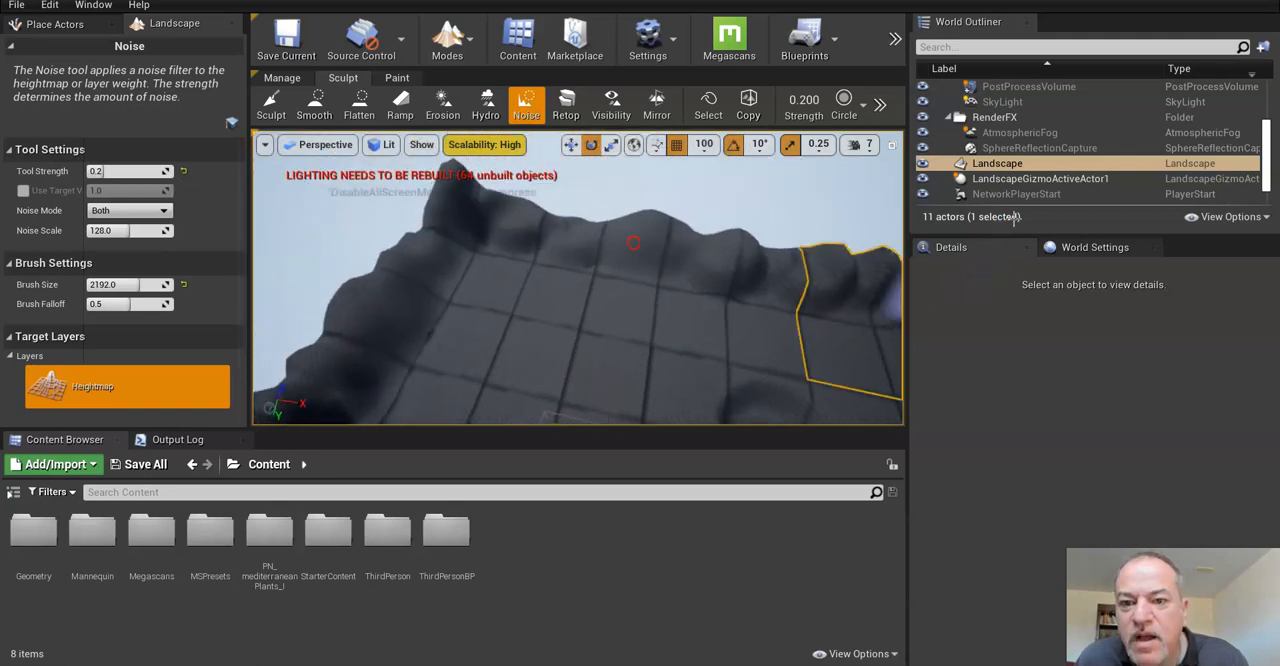
pyautogui.moveTo(399, 105)
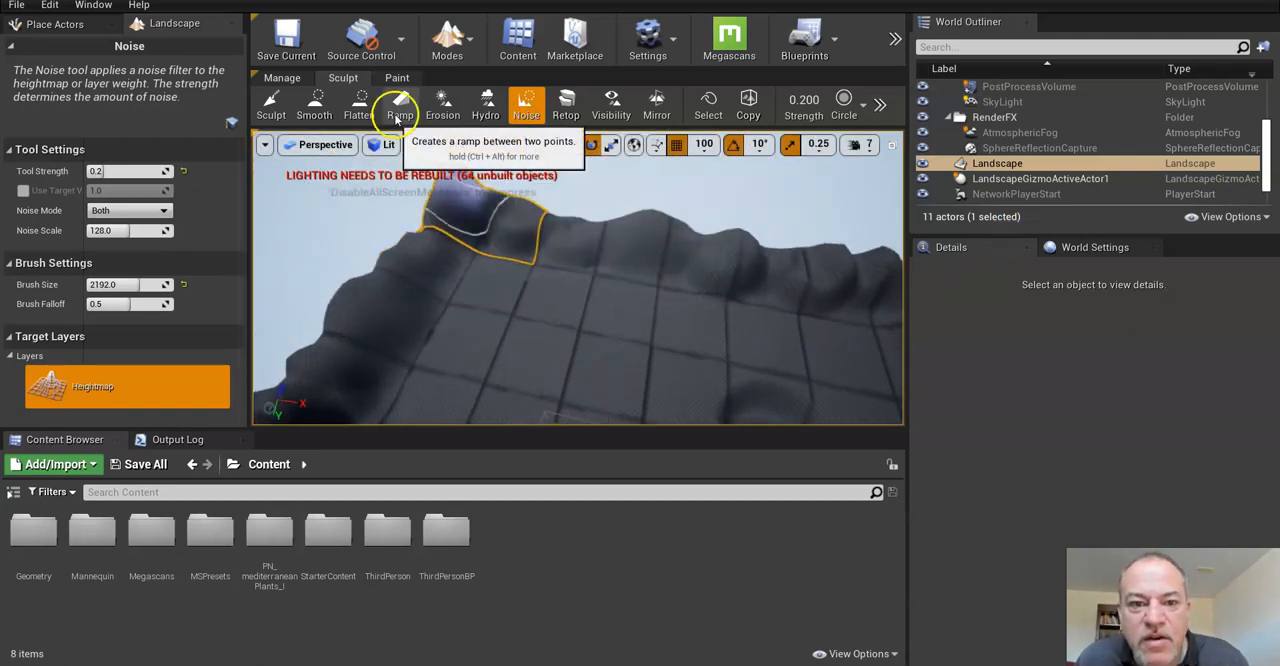
# Step: Place Ramp tool points on the left slope, then return to the Sculpt tool
pyautogui.click(400, 103)
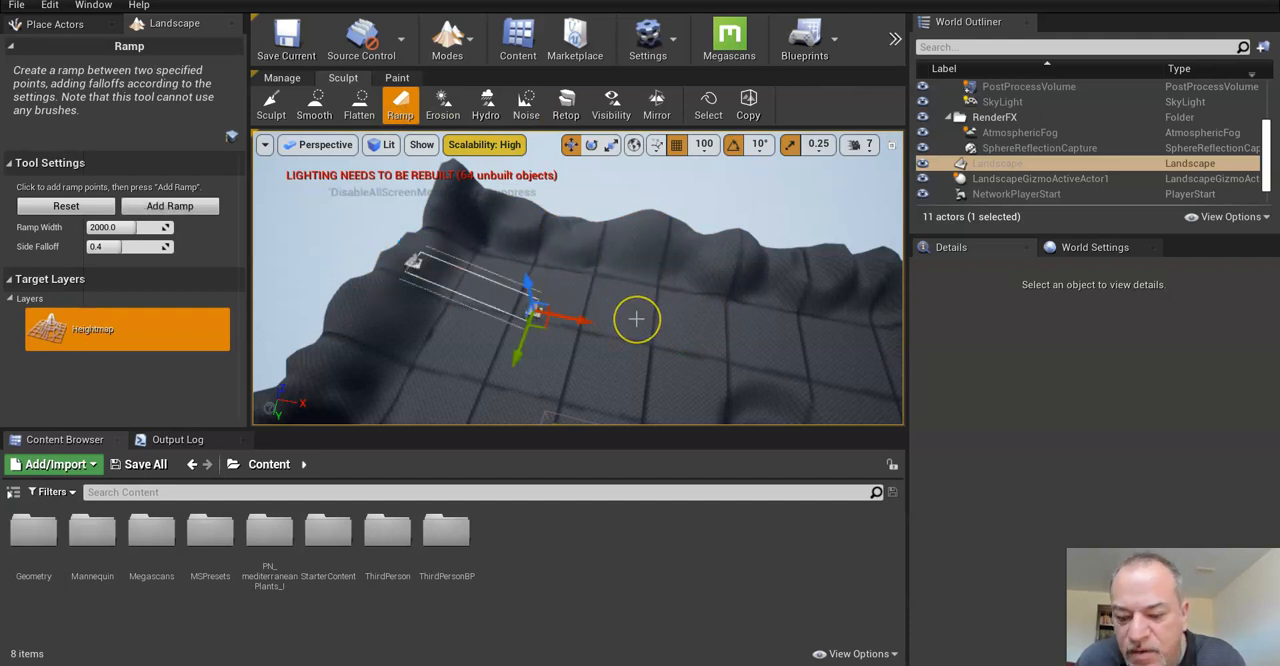
pyautogui.moveTo(490, 332)
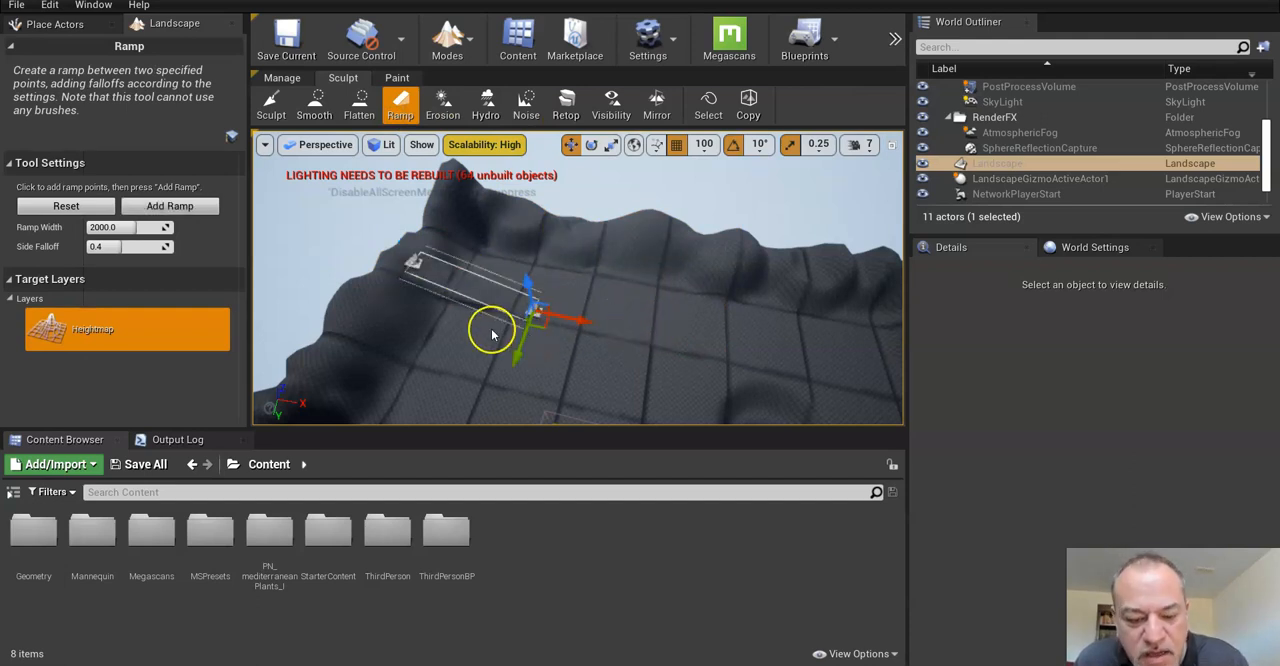
pyautogui.moveTo(405, 265)
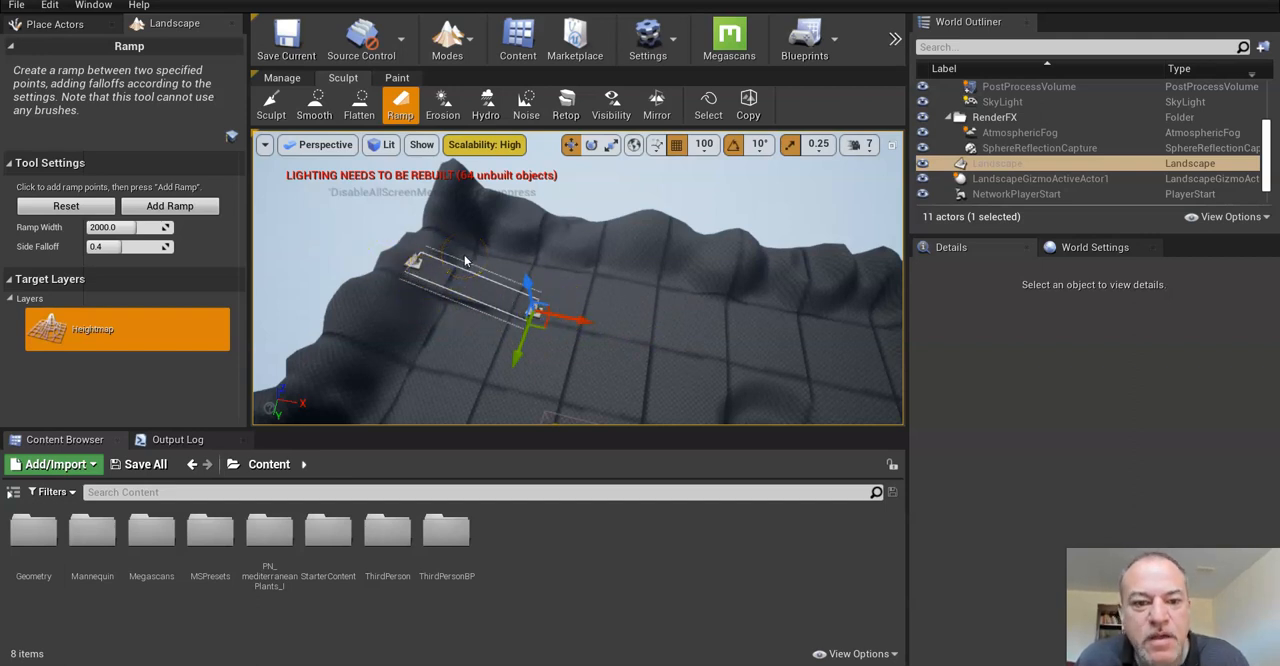
pyautogui.moveTo(612, 292)
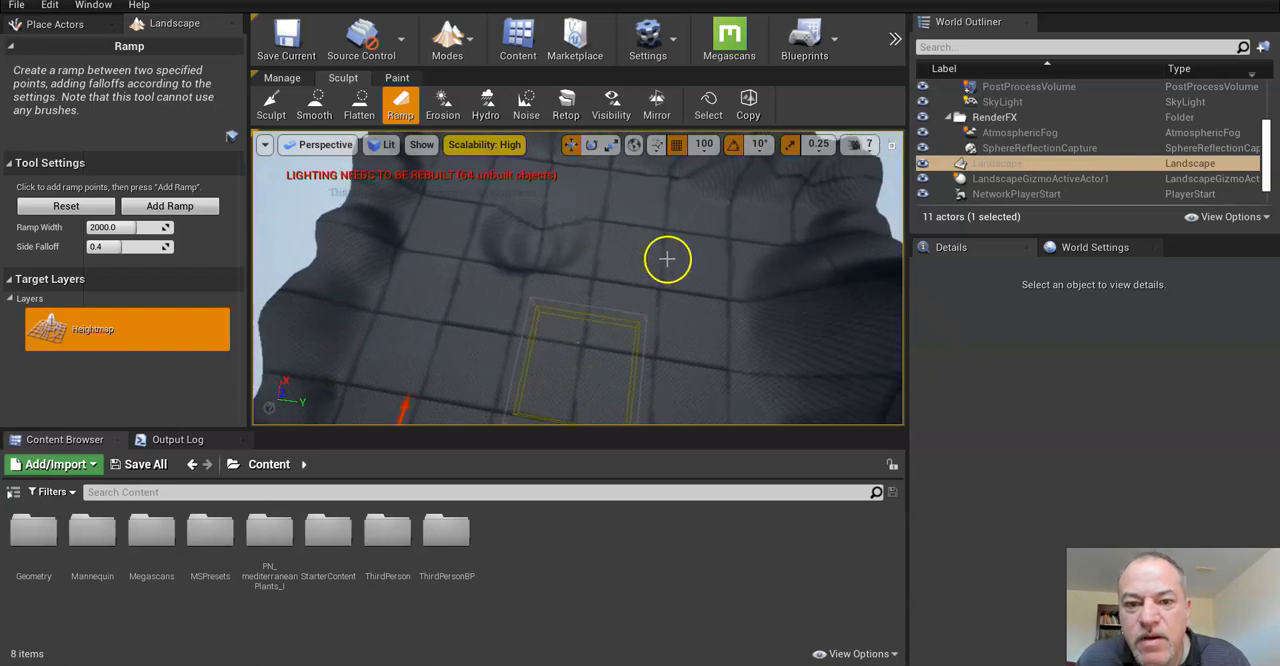
pyautogui.moveTo(307, 261)
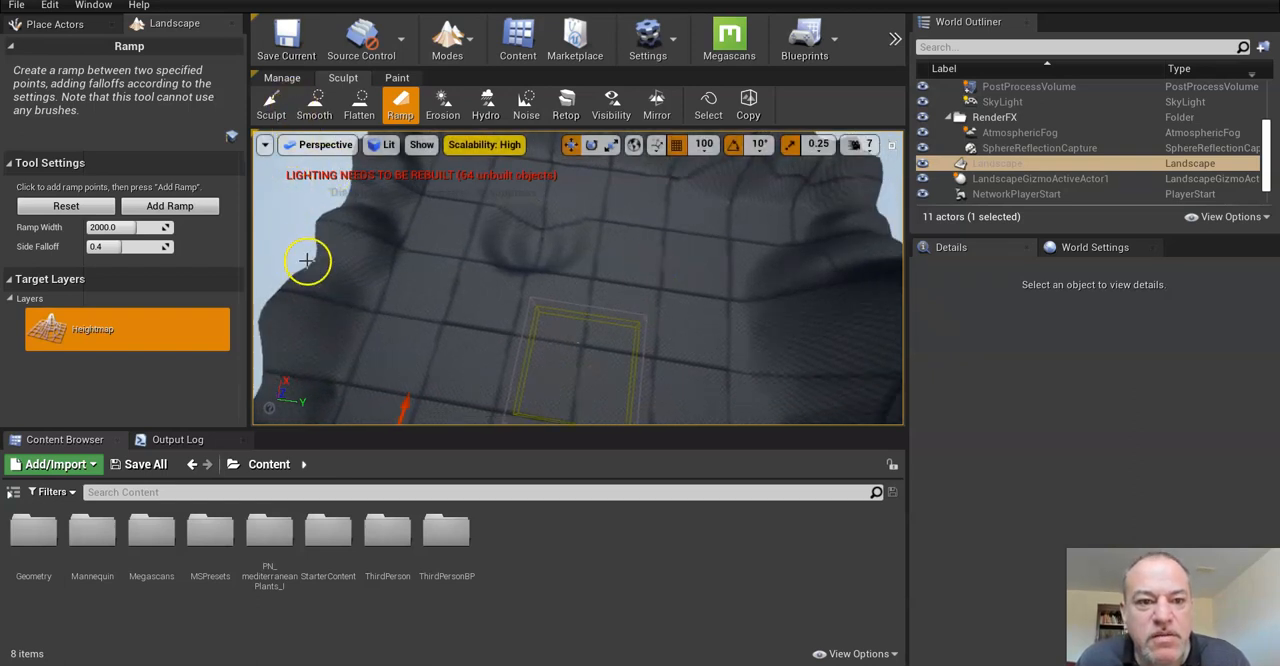
pyautogui.click(307, 260)
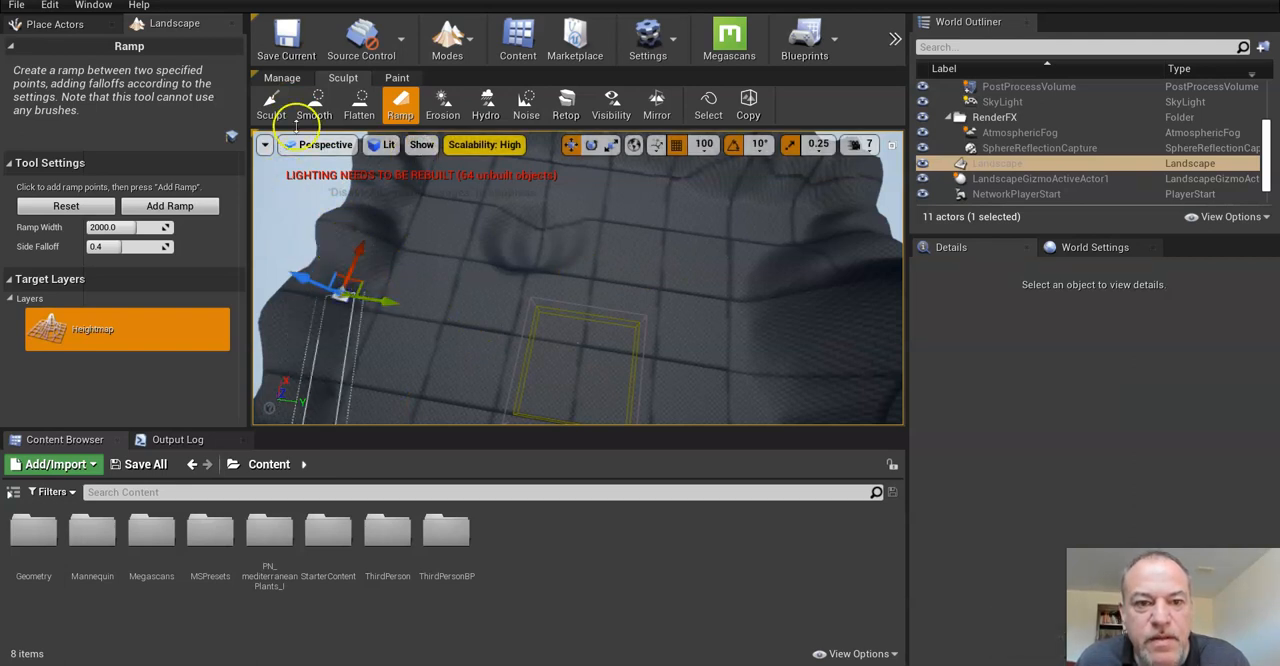
pyautogui.click(271, 104)
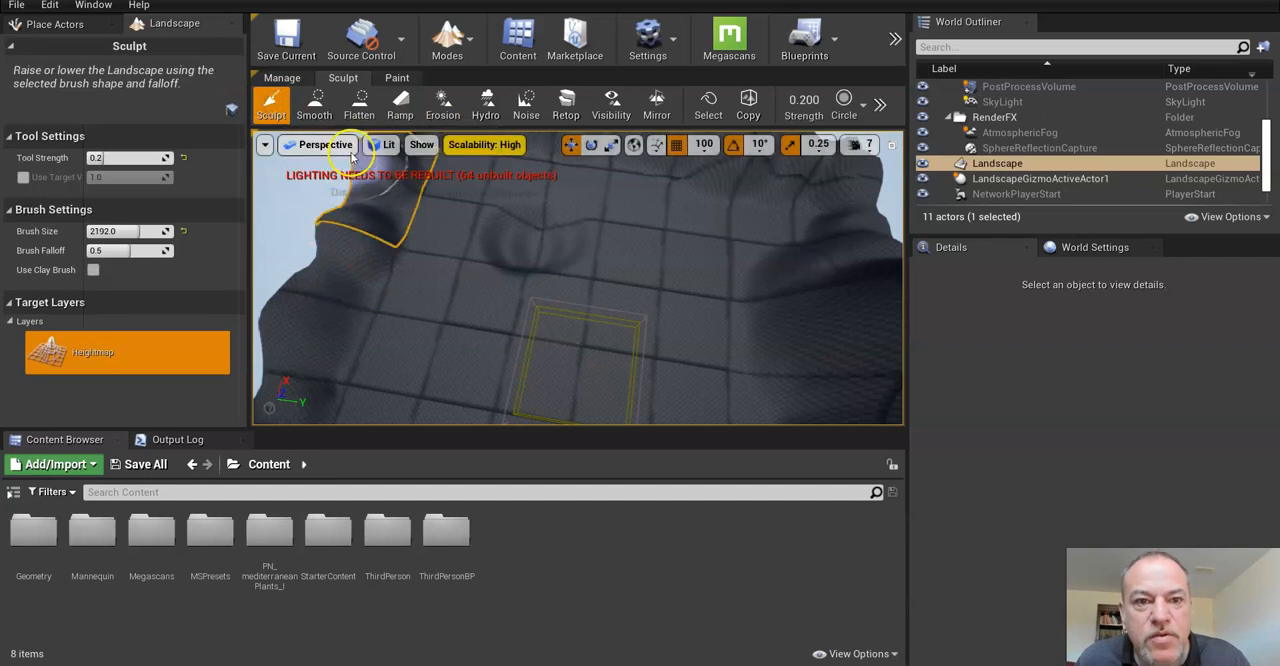
pyautogui.moveTo(596, 233)
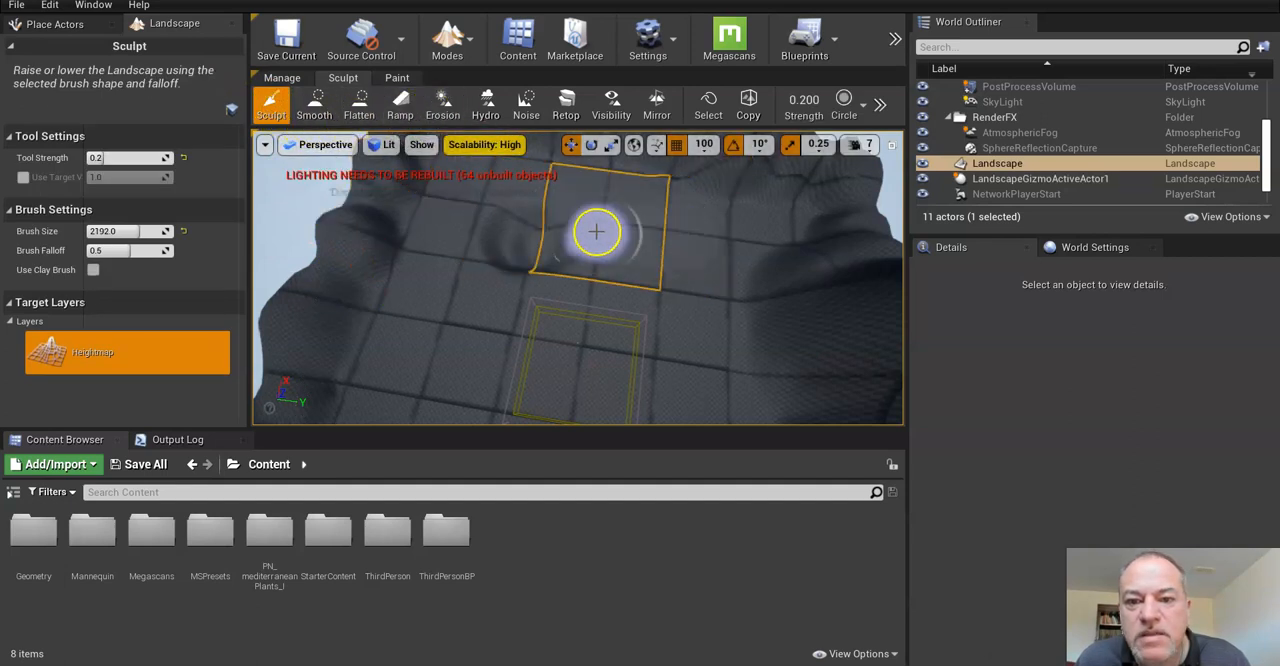
pyautogui.moveTo(663, 237)
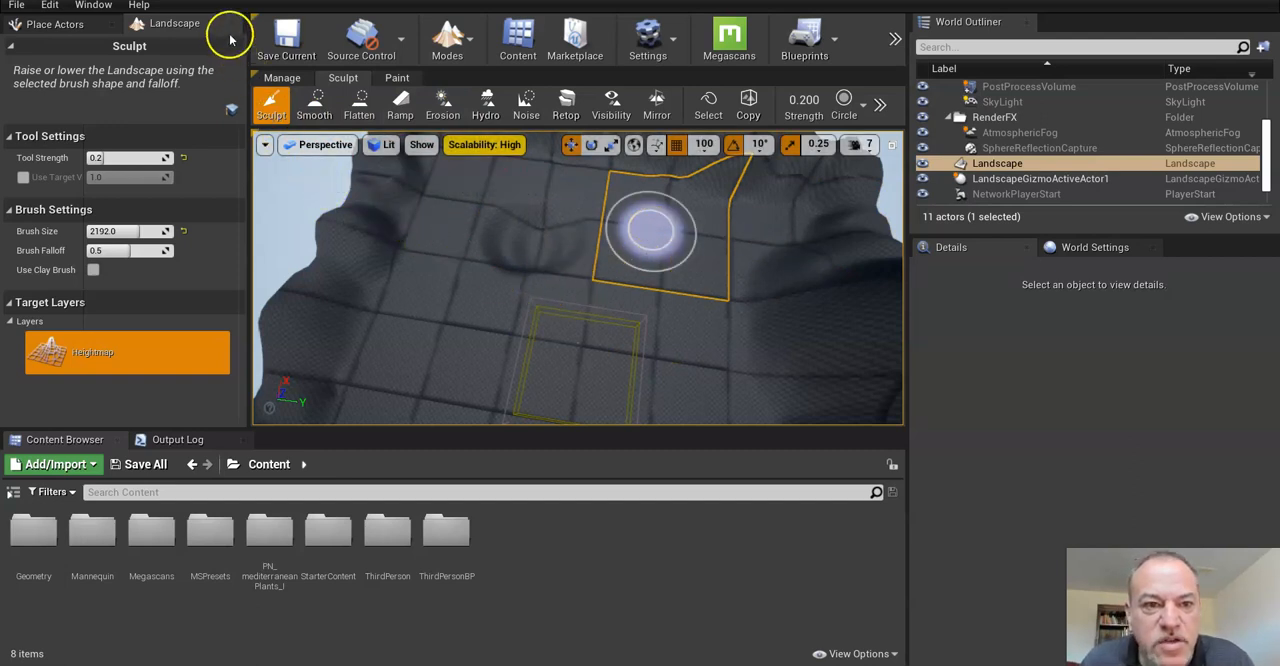
# Step: Leave Landscape mode and set the Light Source directional light's Mobility to Movable
pyautogui.click(55, 22)
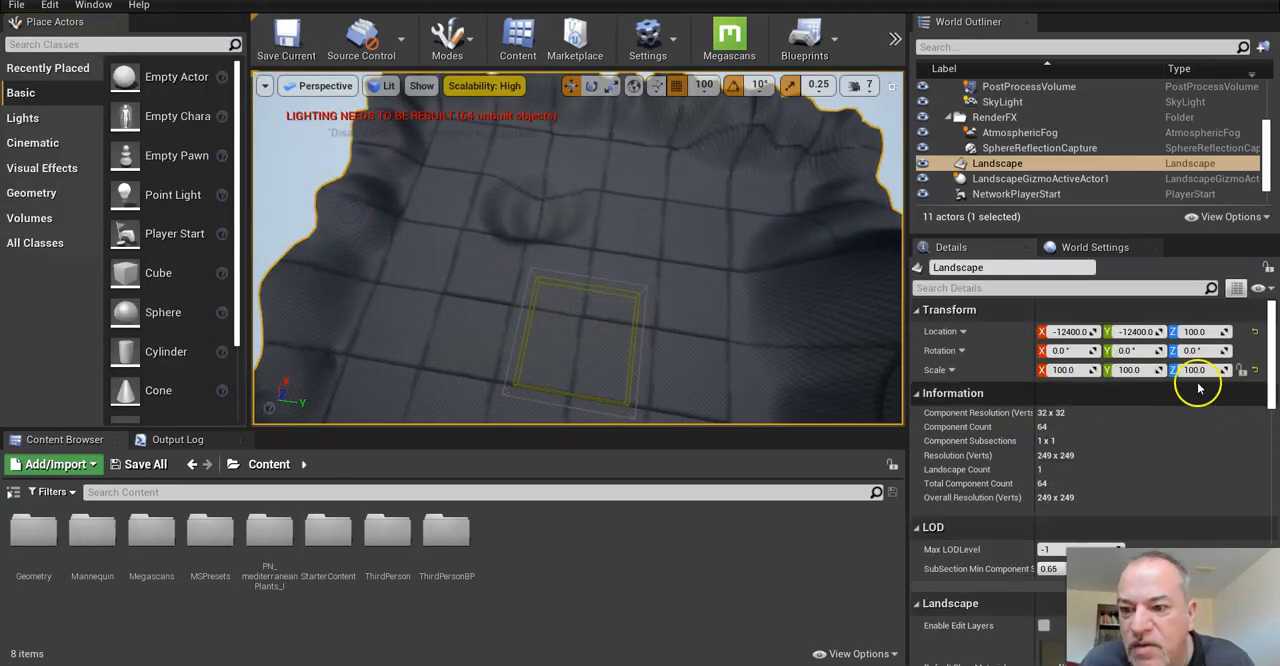
pyautogui.scroll(-3)
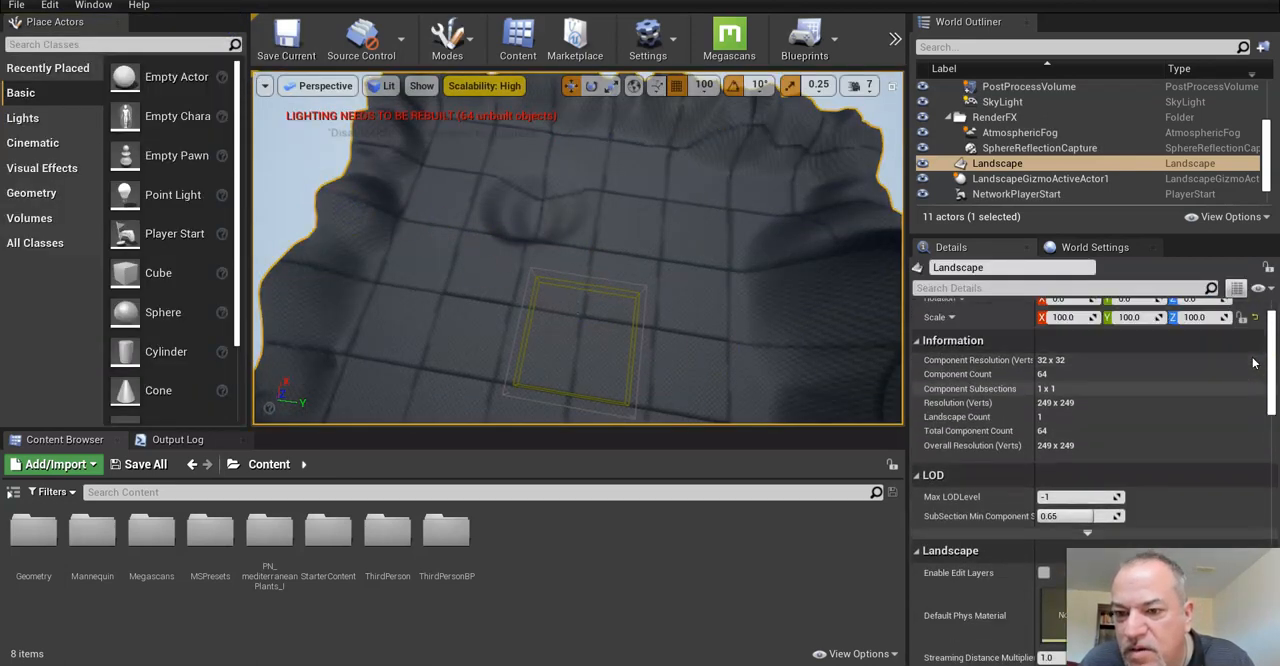
pyautogui.scroll(3)
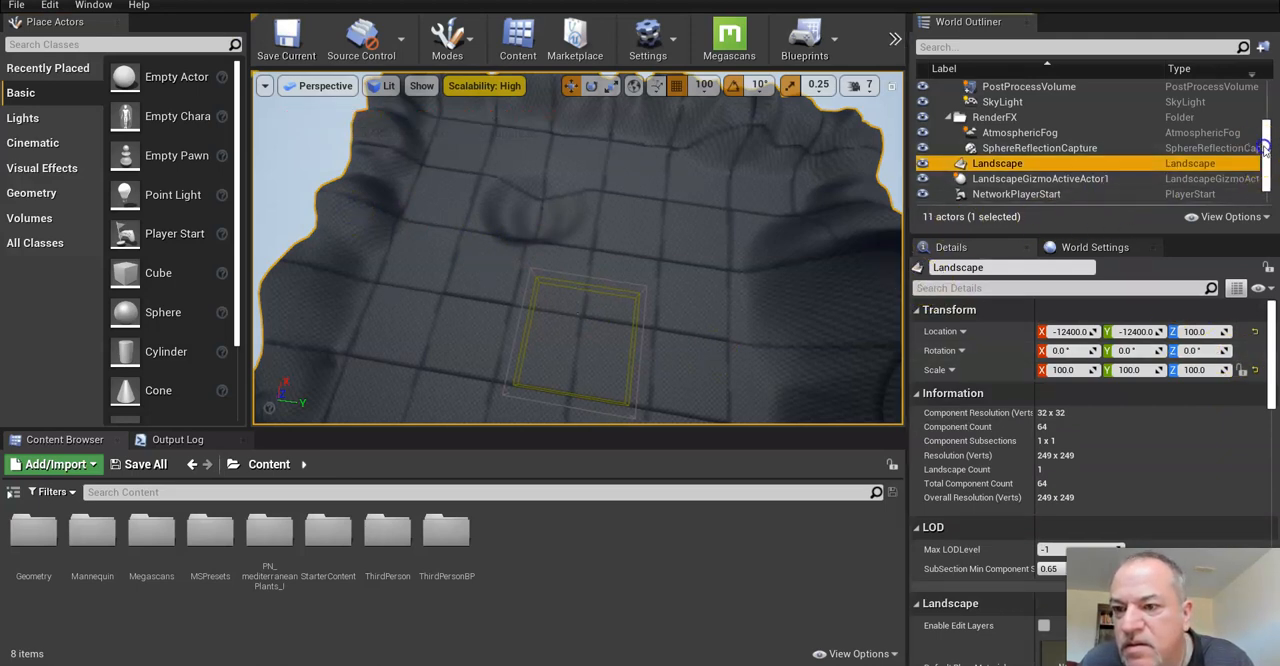
pyautogui.scroll(3)
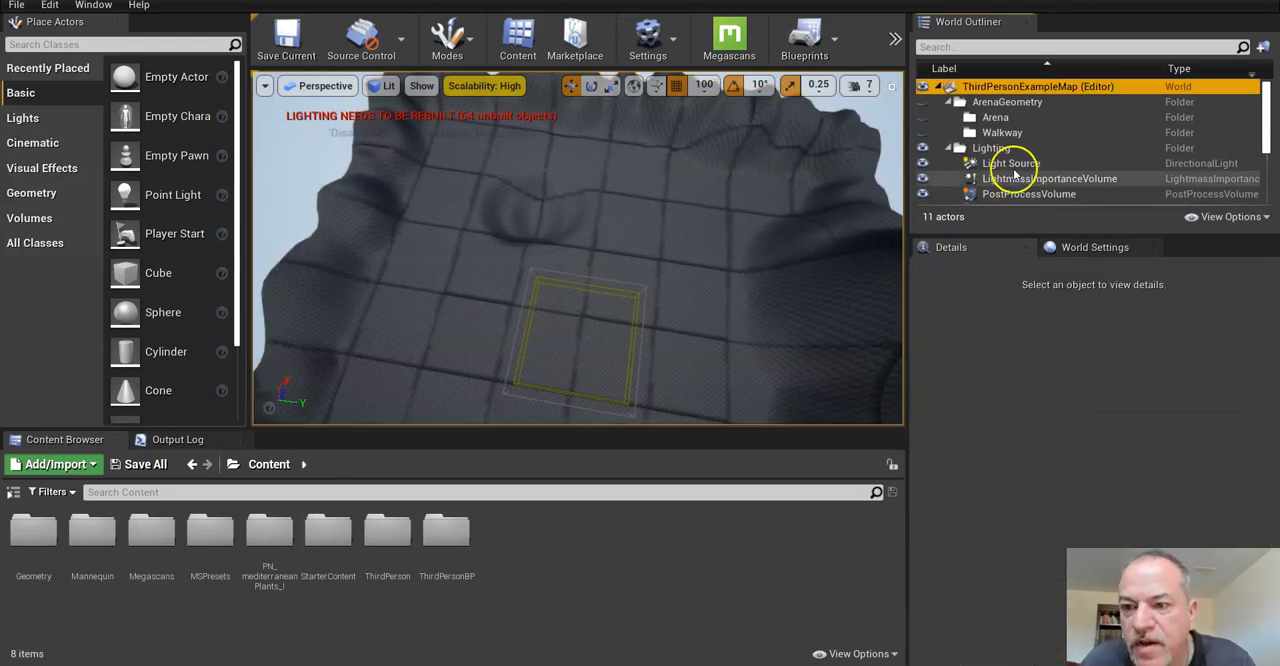
pyautogui.click(1010, 163)
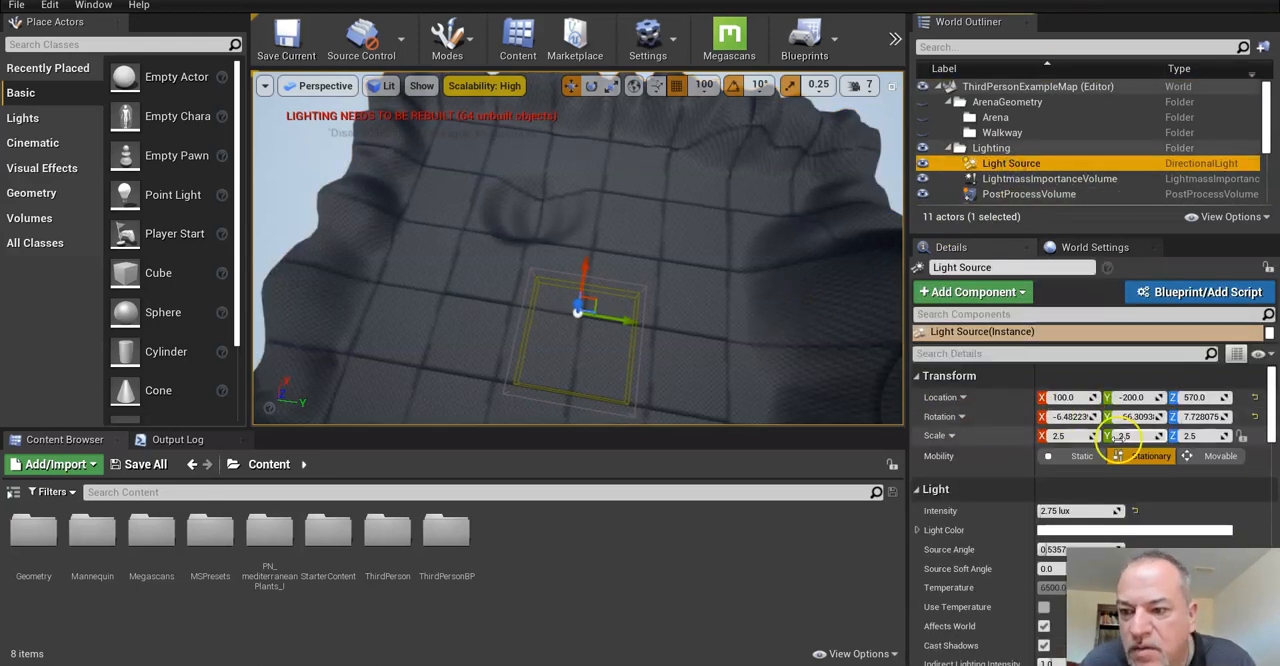
pyautogui.click(1211, 456)
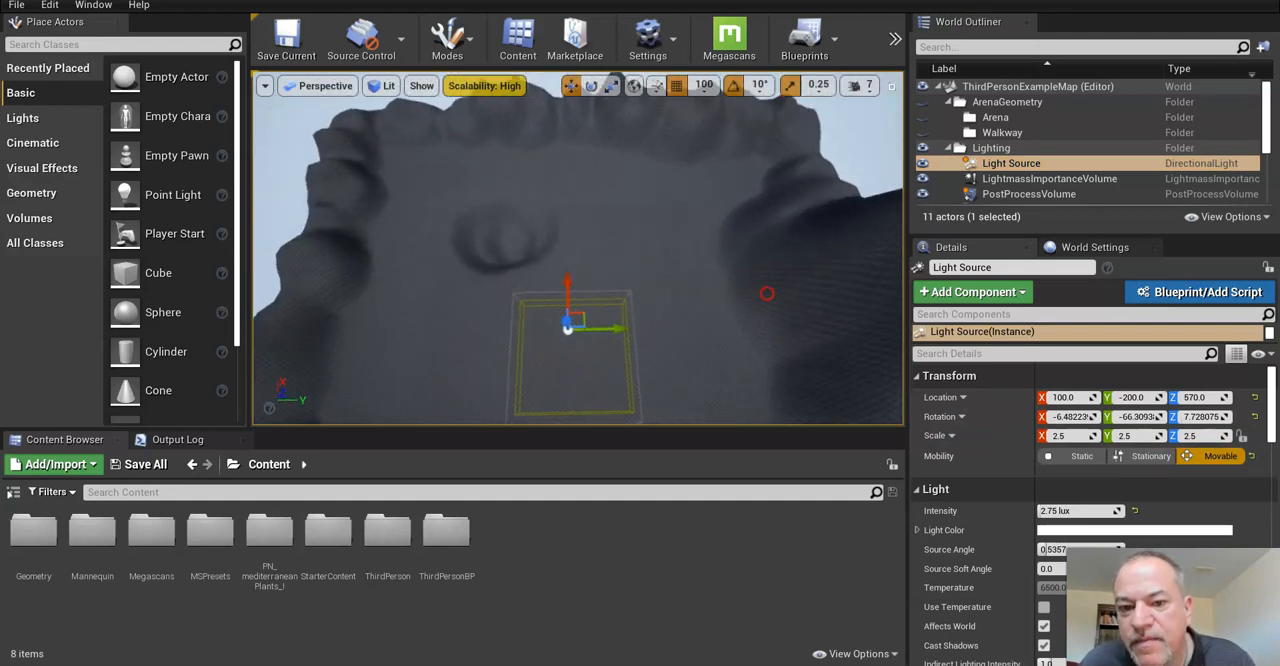
pyautogui.moveTo(665, 268)
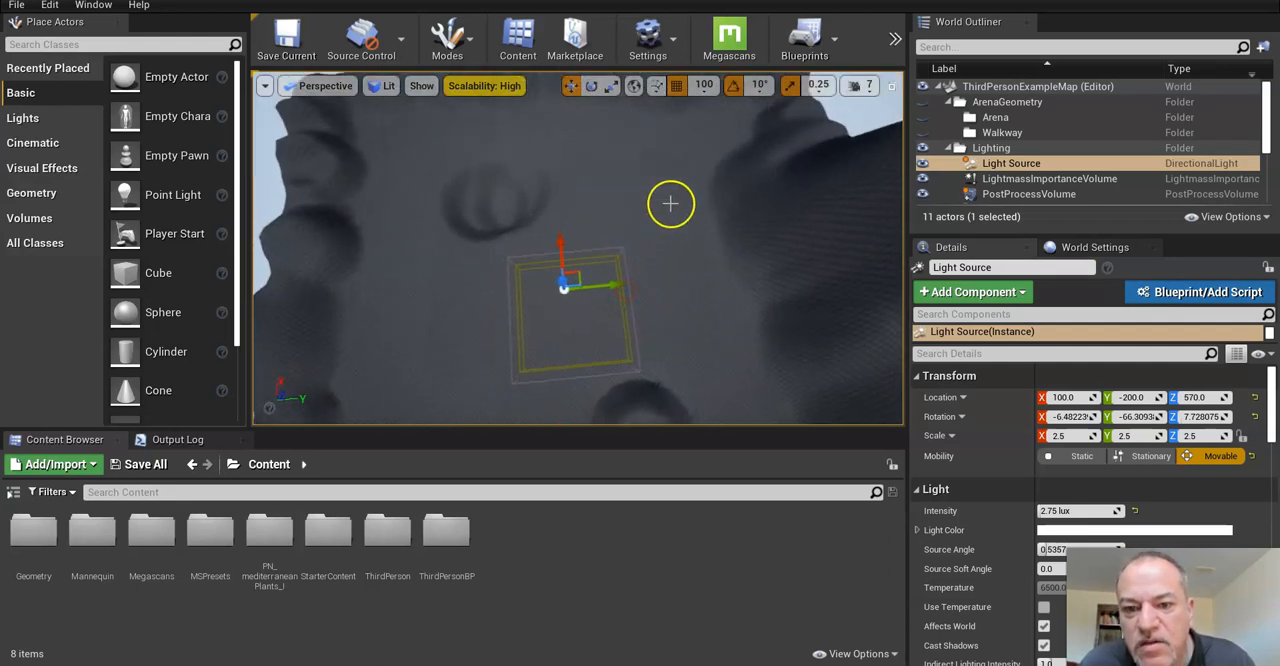
pyautogui.moveTo(698, 246)
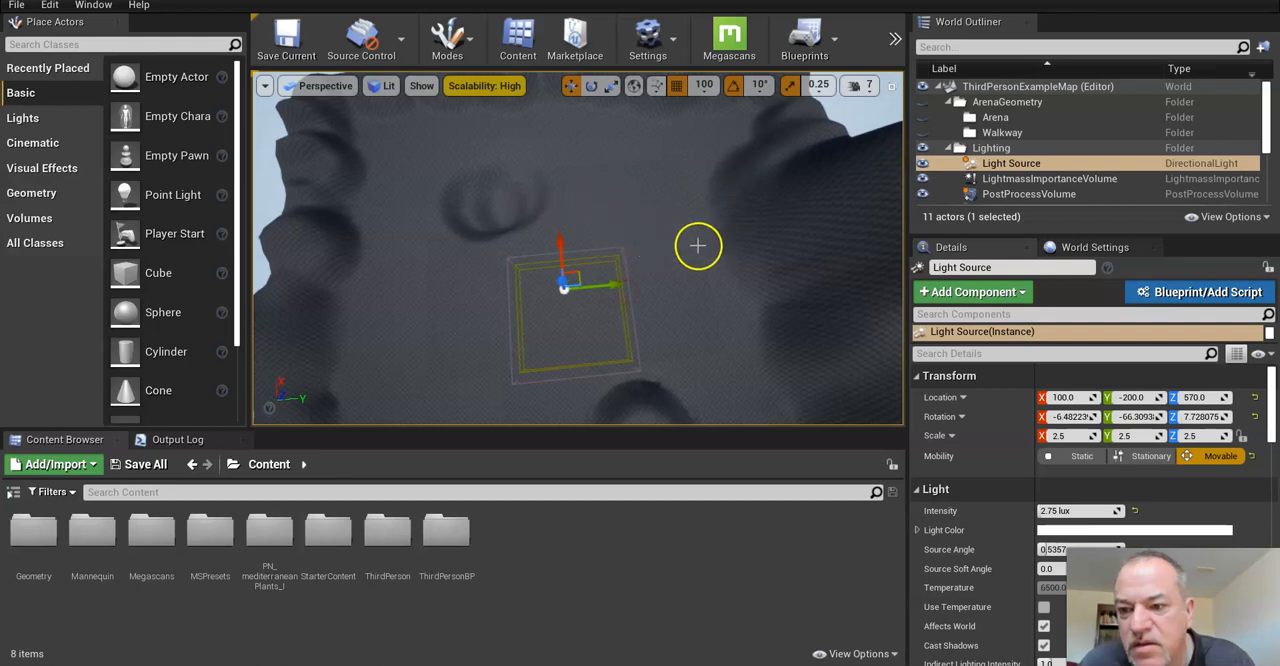
pyautogui.moveTo(538, 301)
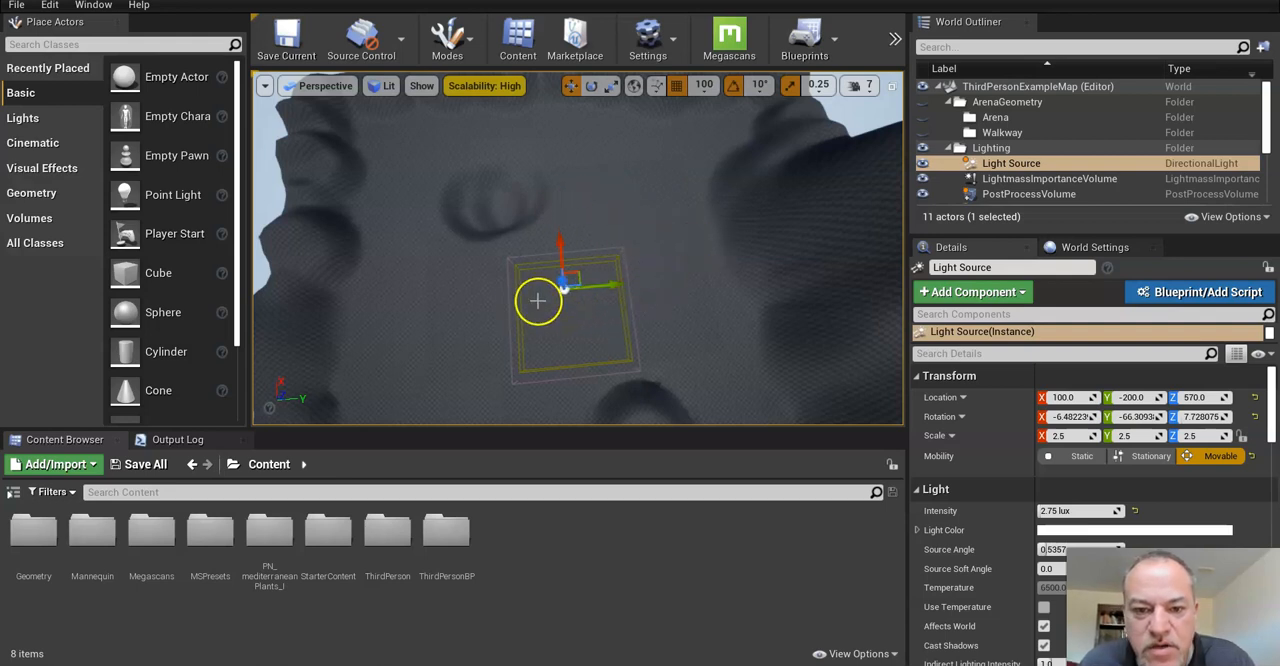
# Step: Stretch the PostProcessVolume over the whole landscape, then select the LightmassImportanceVolume for scaling
pyautogui.click(1048, 178)
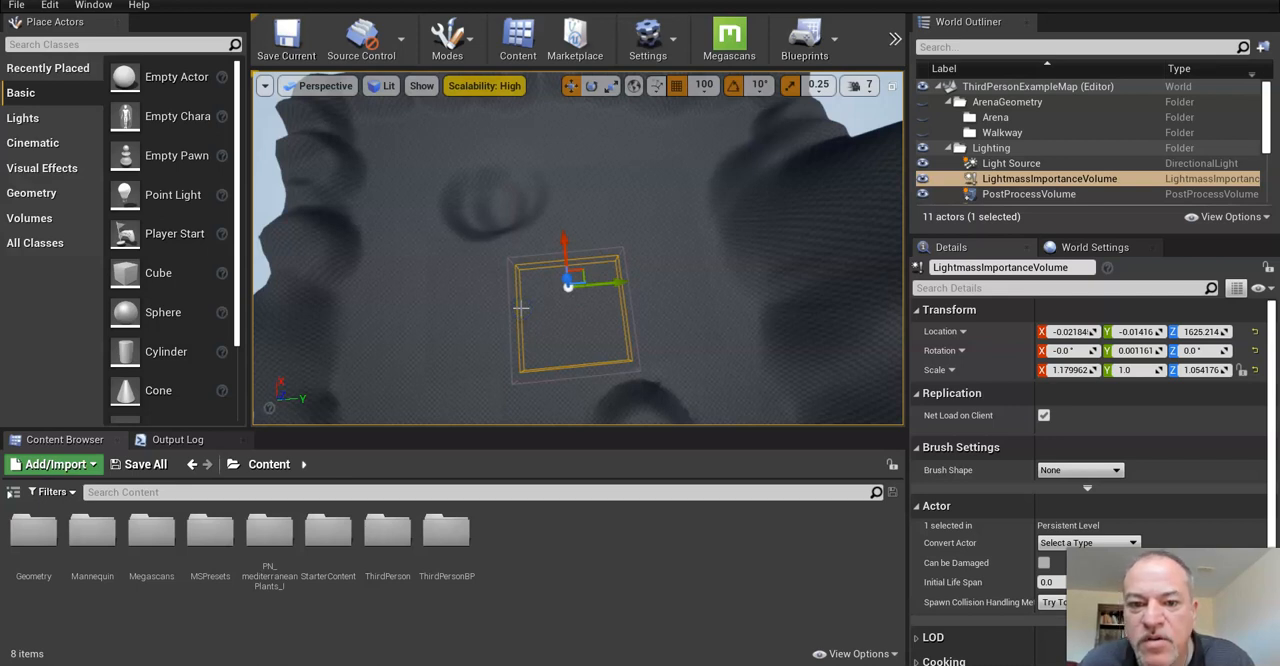
pyautogui.moveTo(528, 352)
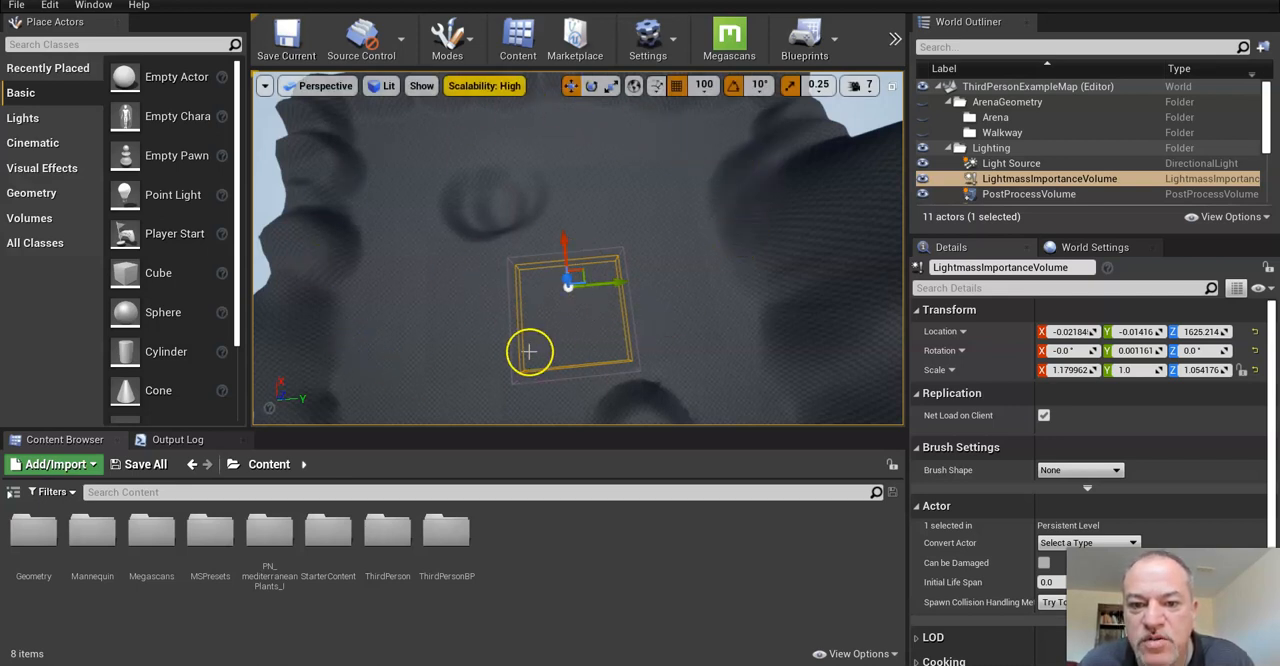
pyautogui.moveTo(822, 133)
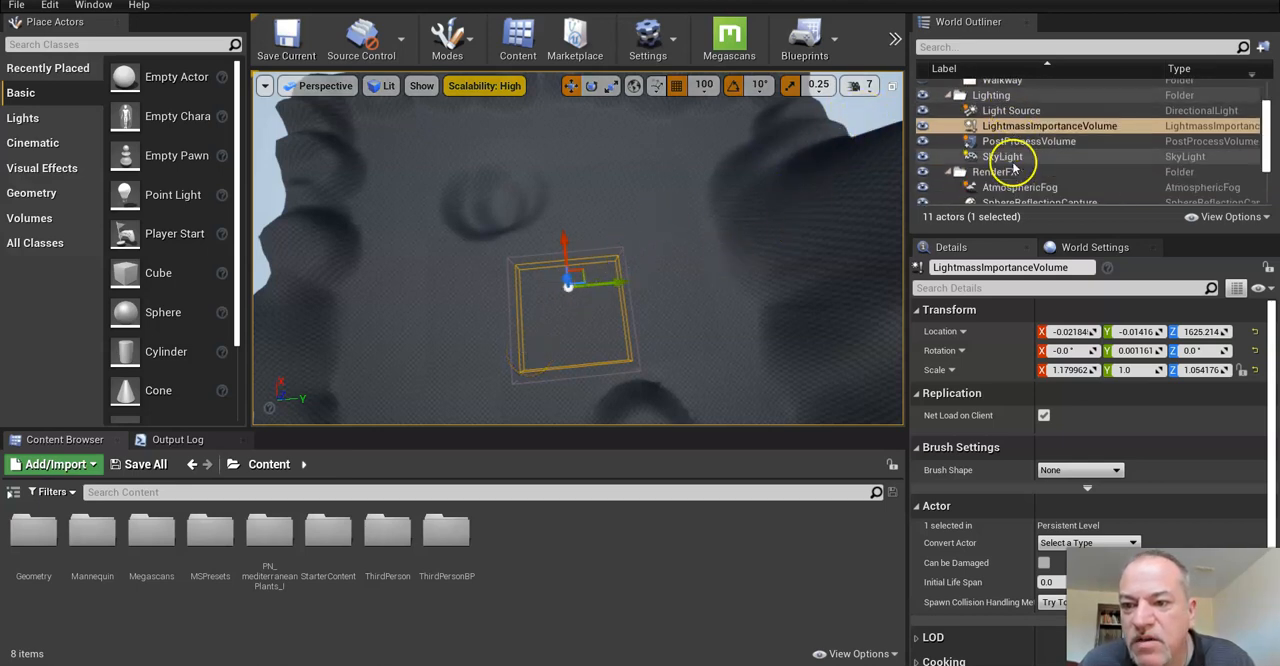
pyautogui.click(1028, 141)
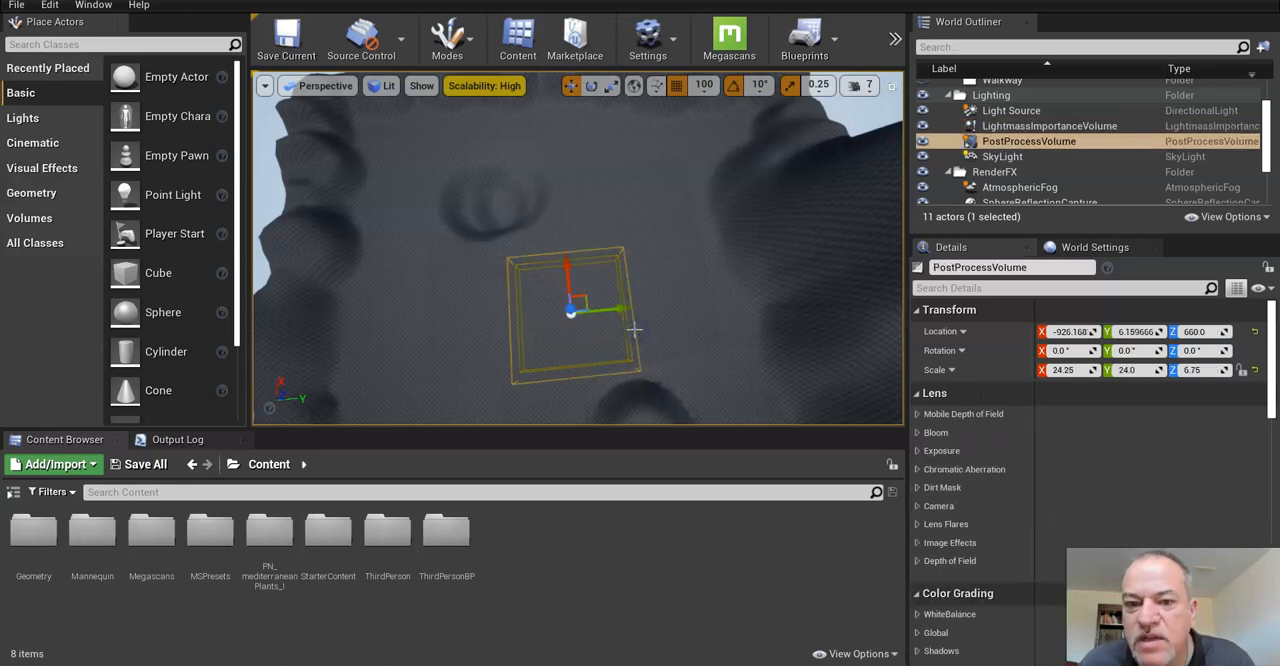
pyautogui.moveTo(718, 408)
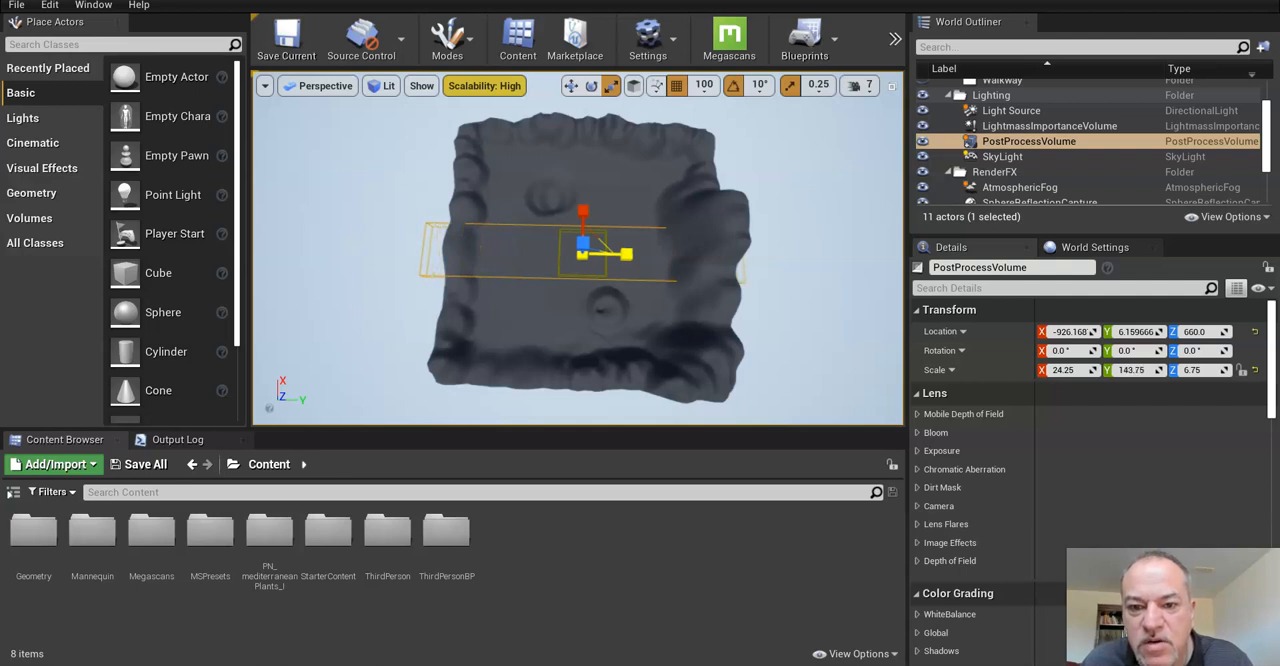
pyautogui.moveTo(583, 210); pyautogui.dragTo(583, 208)
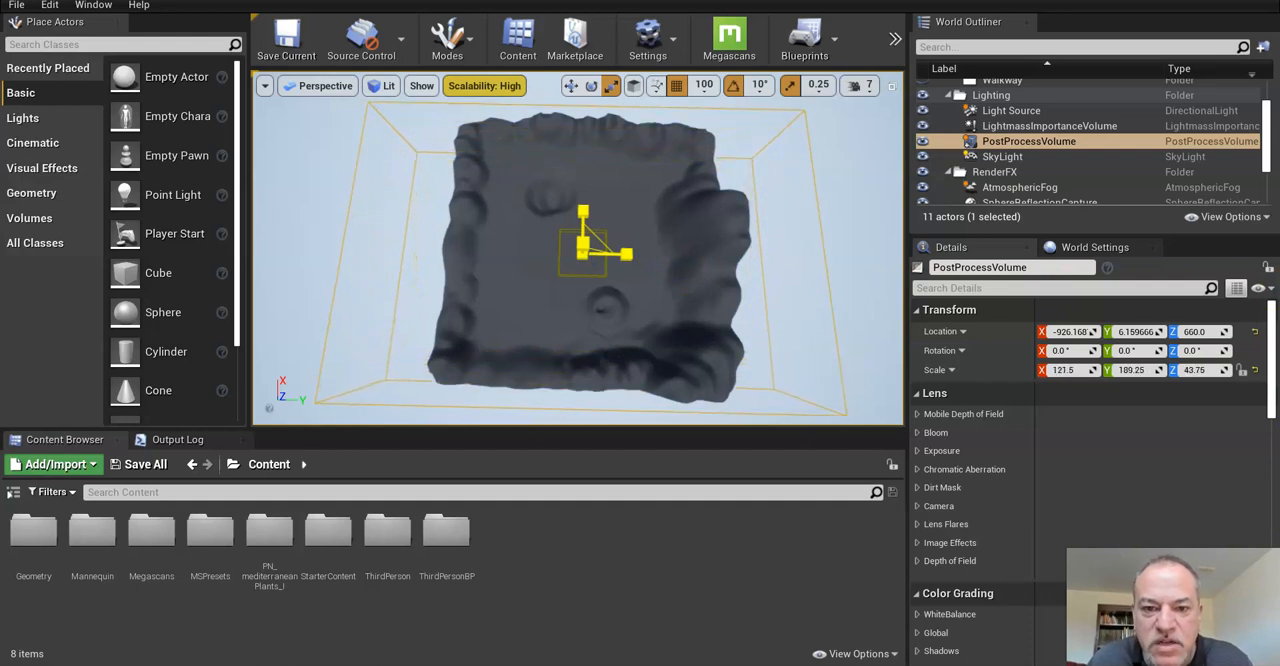
pyautogui.click(1048, 125)
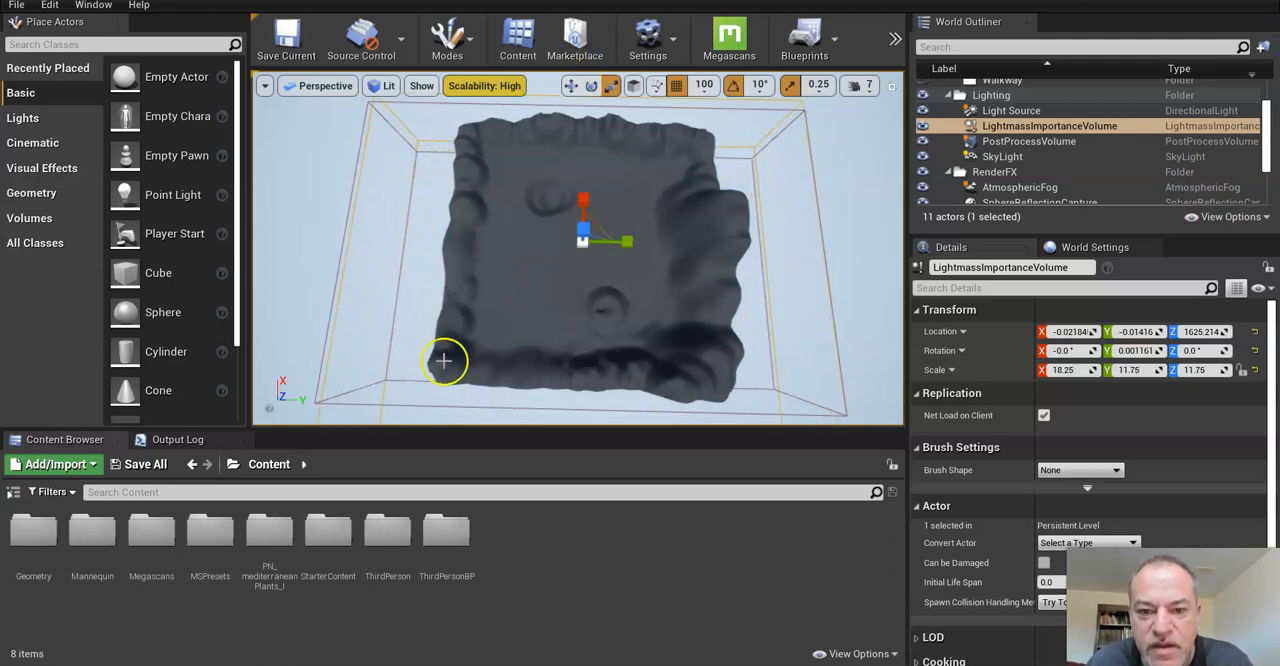
pyautogui.moveTo(493, 344)
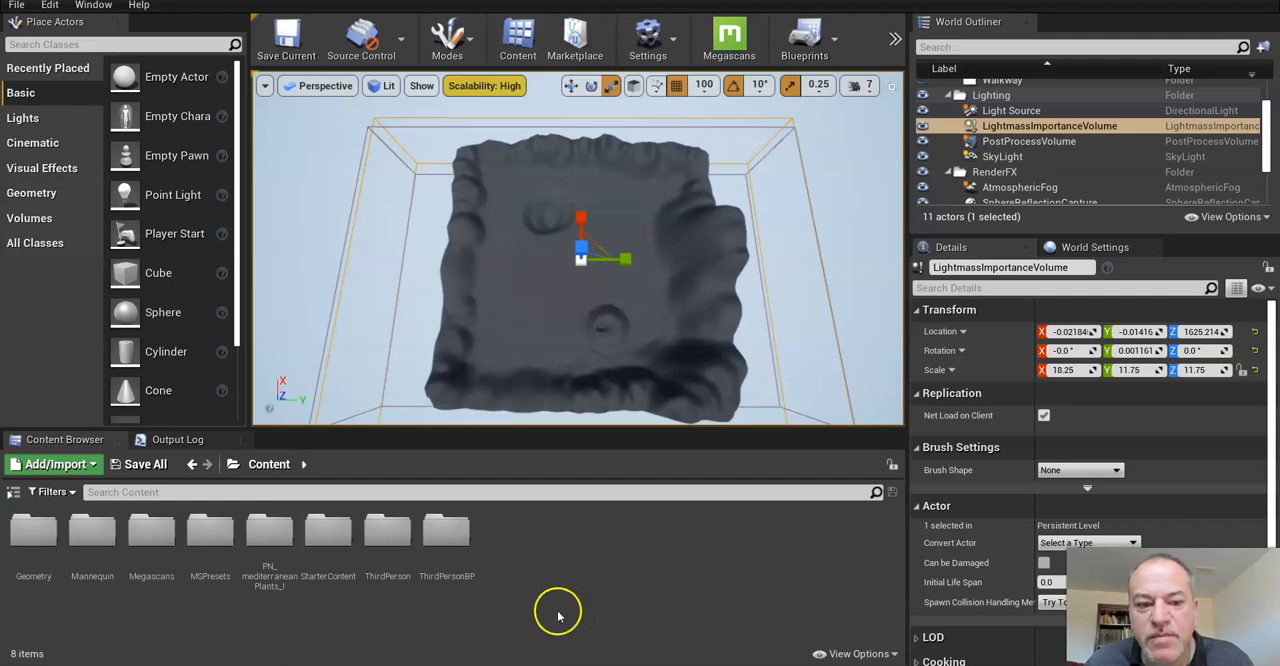
pyautogui.moveTo(148, 464)
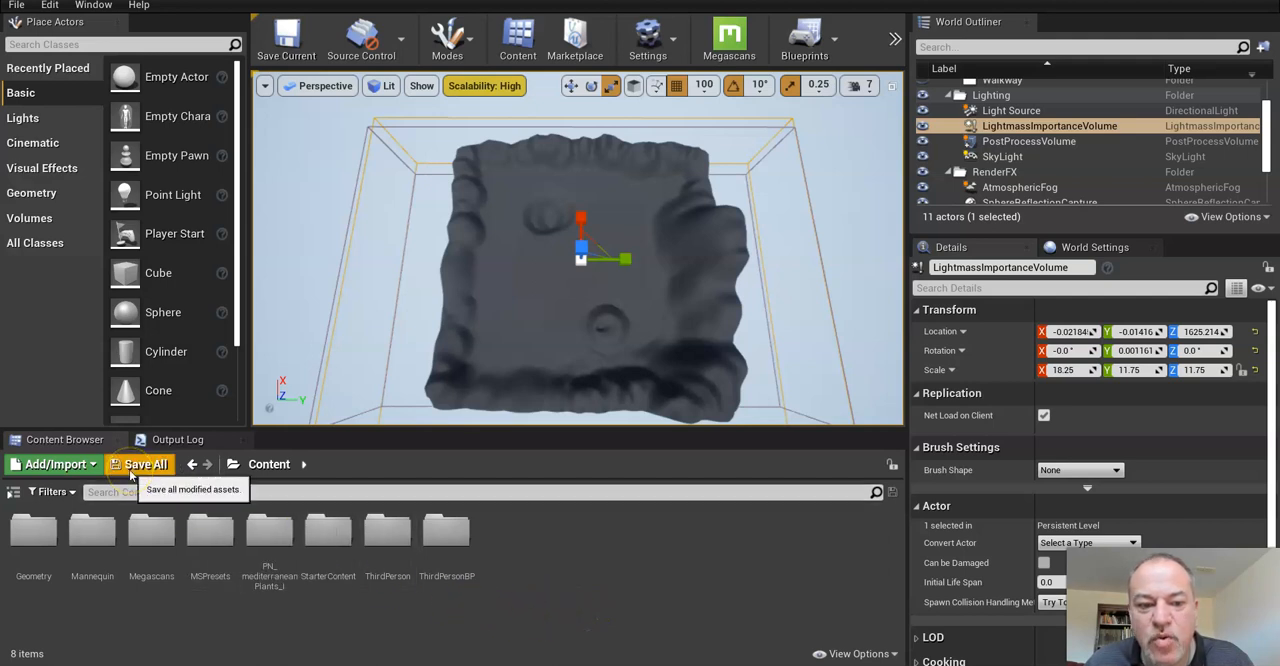
# Step: Save the level and all modified assets with Save All in the Content Browser
pyautogui.click(146, 464)
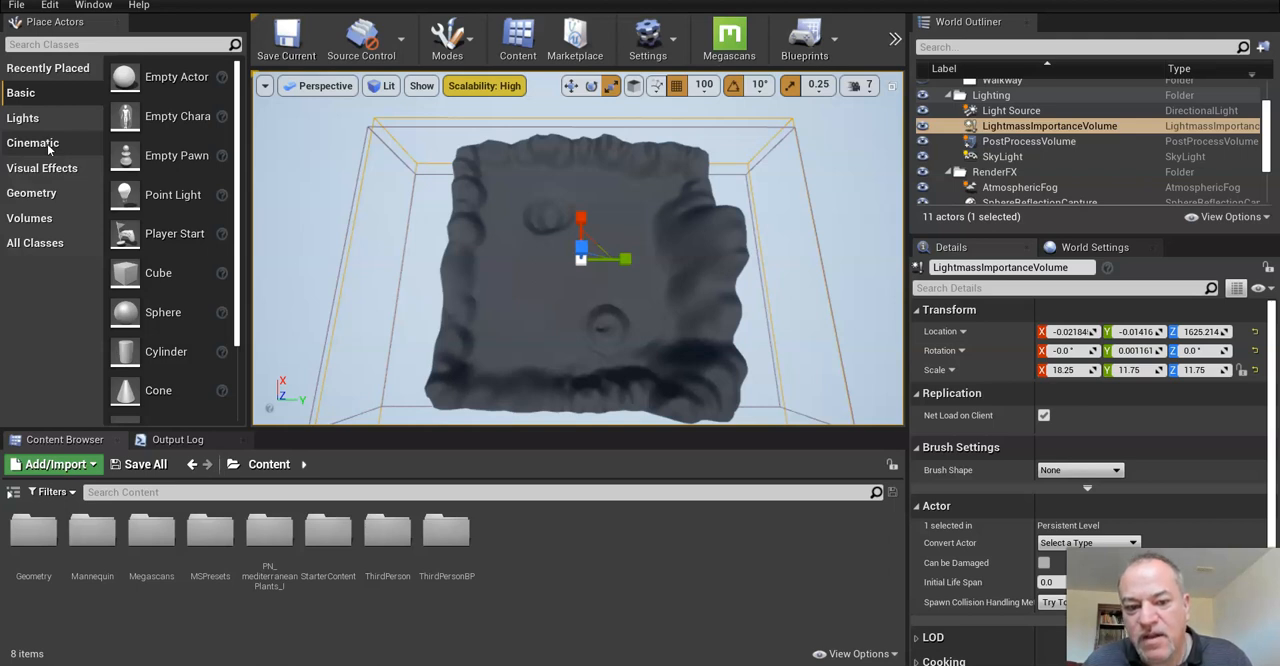
pyautogui.moveTo(612, 295)
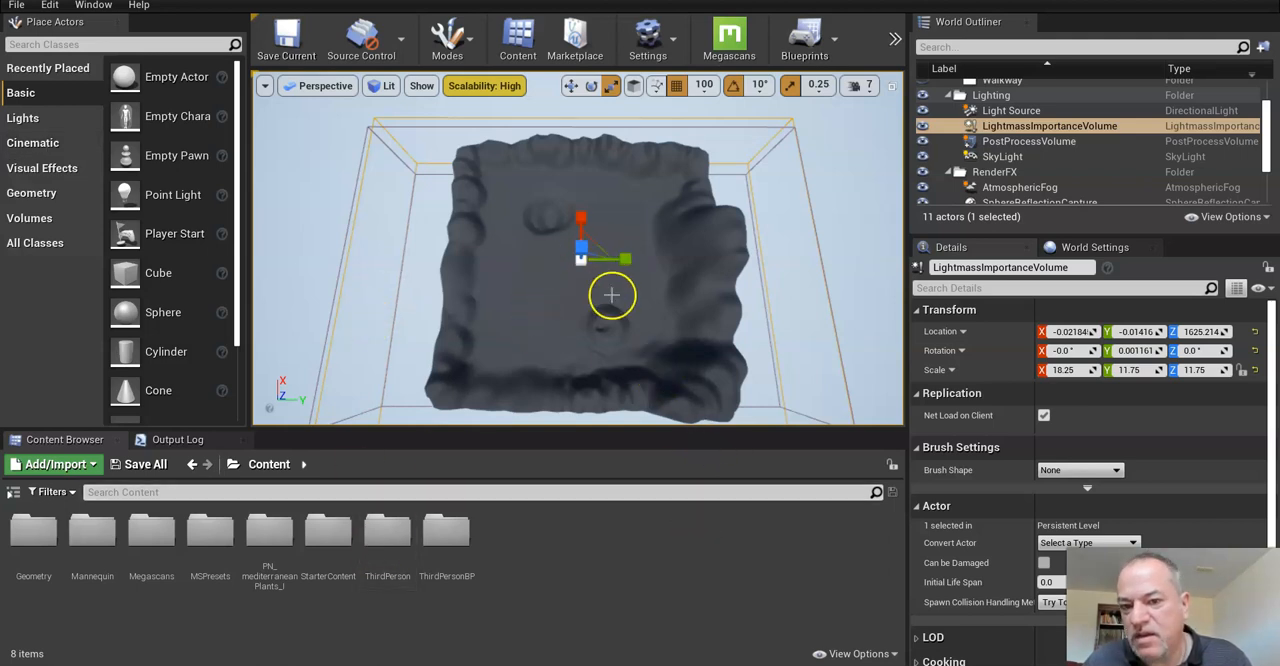